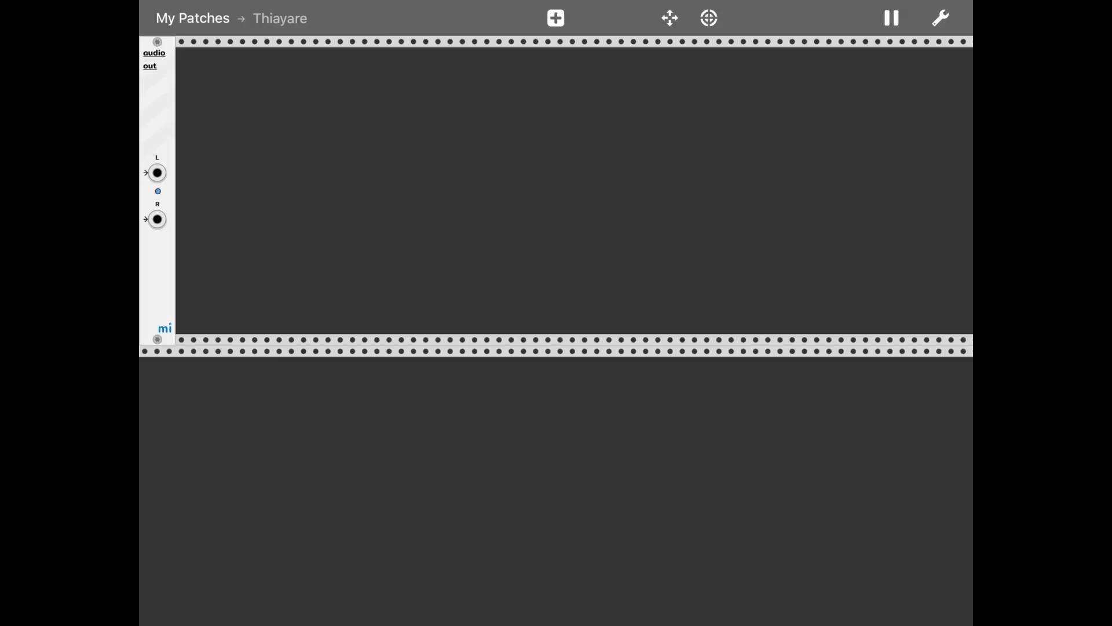
# Step: Add the 8-Channel Mixer from the Mixer category to the patch
pyautogui.click(556, 17)
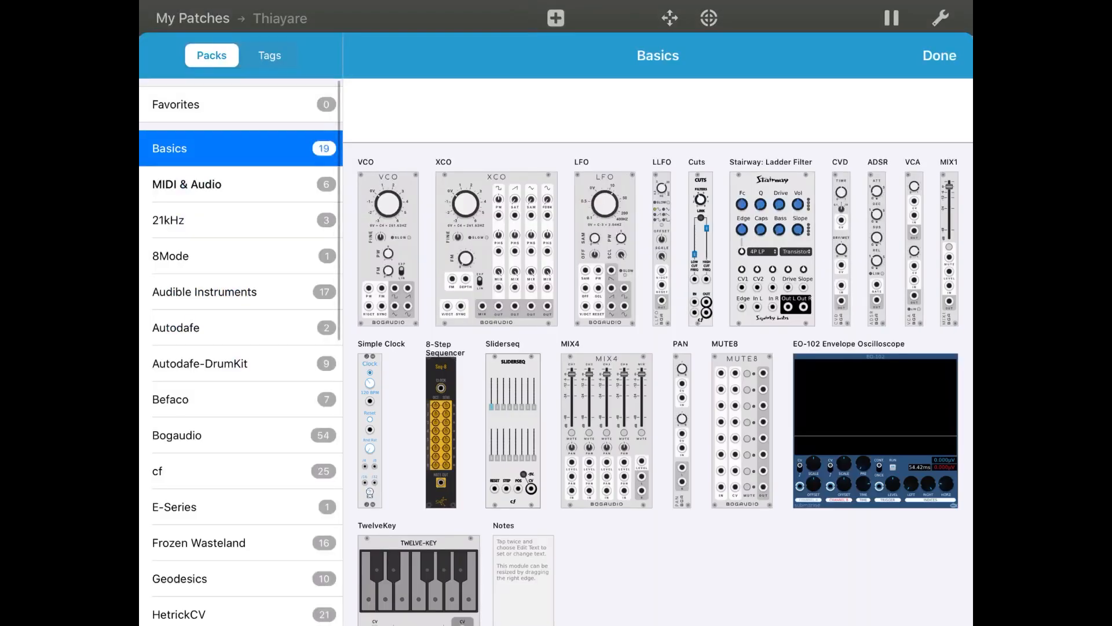
pyautogui.click(270, 56)
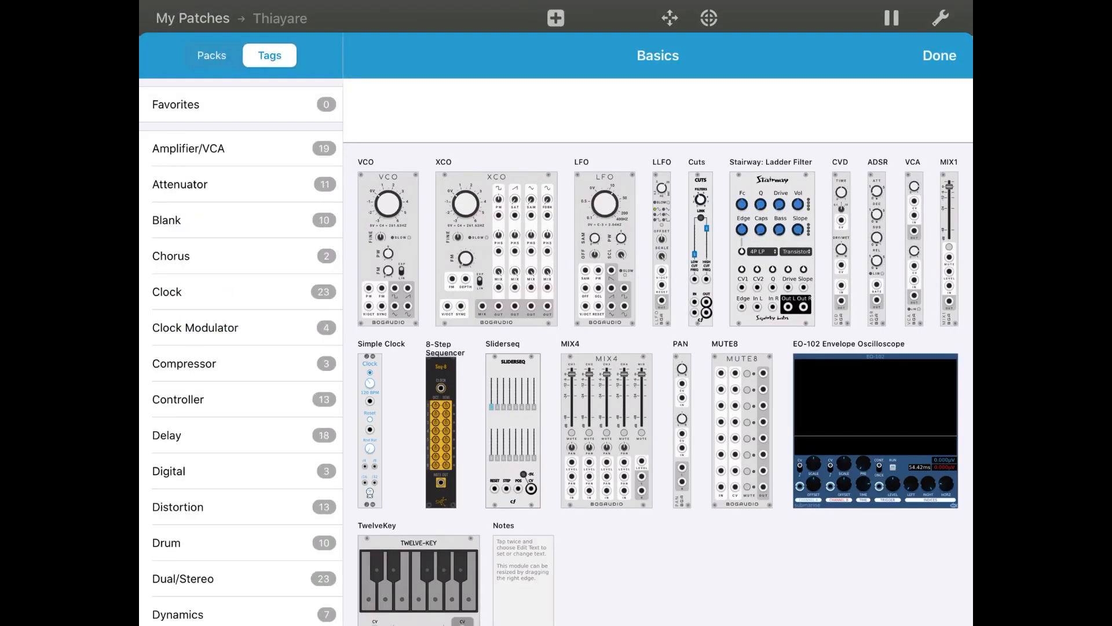
pyautogui.scroll(-3)
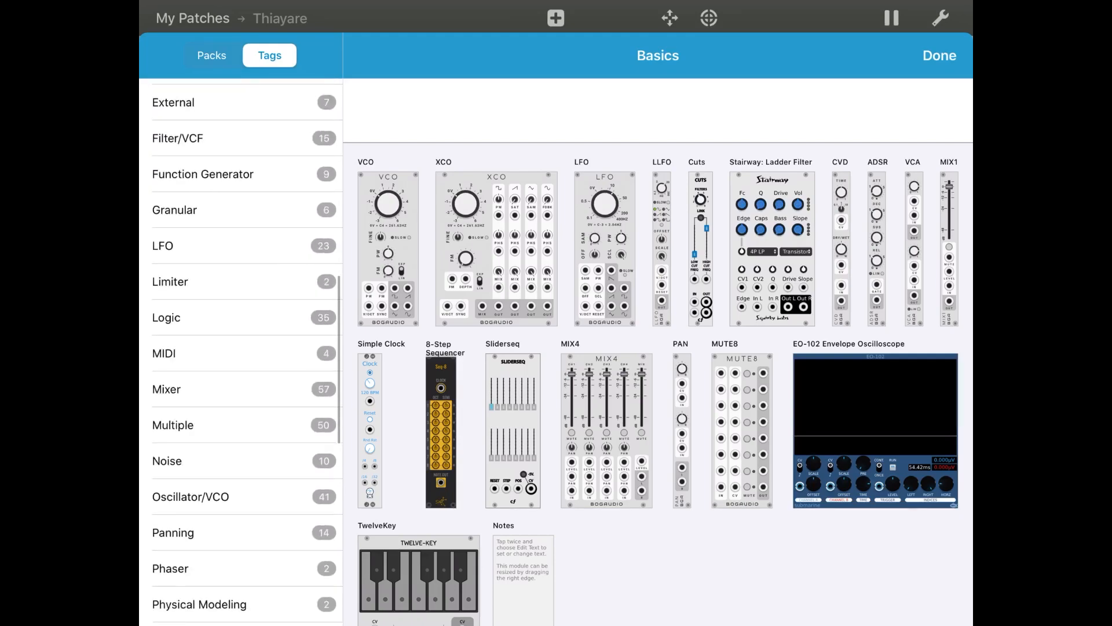
pyautogui.click(166, 388)
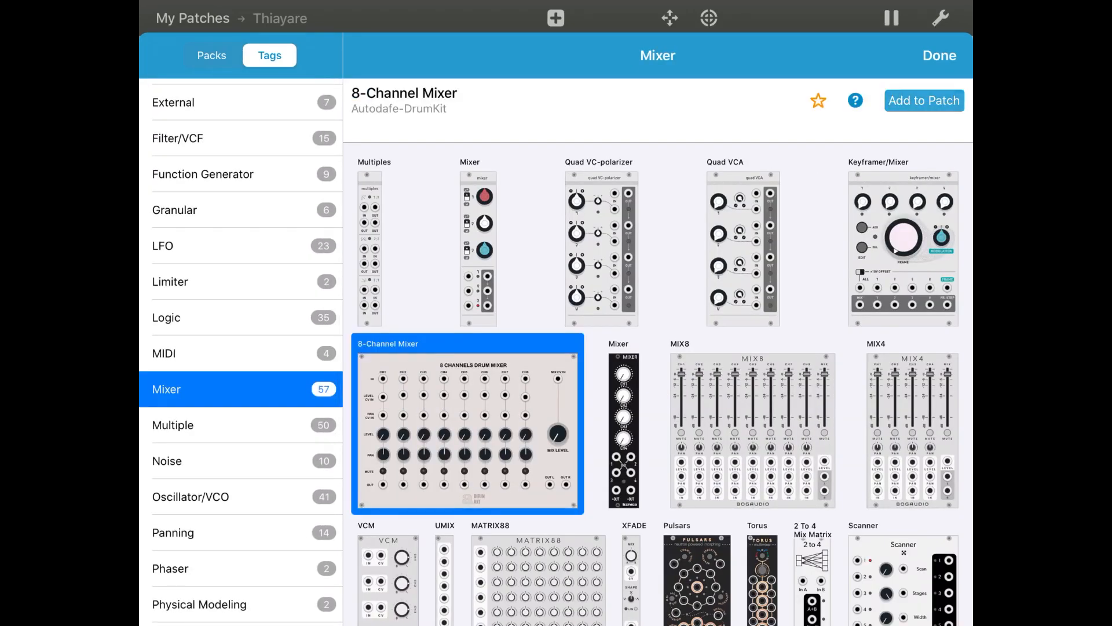
pyautogui.click(923, 100)
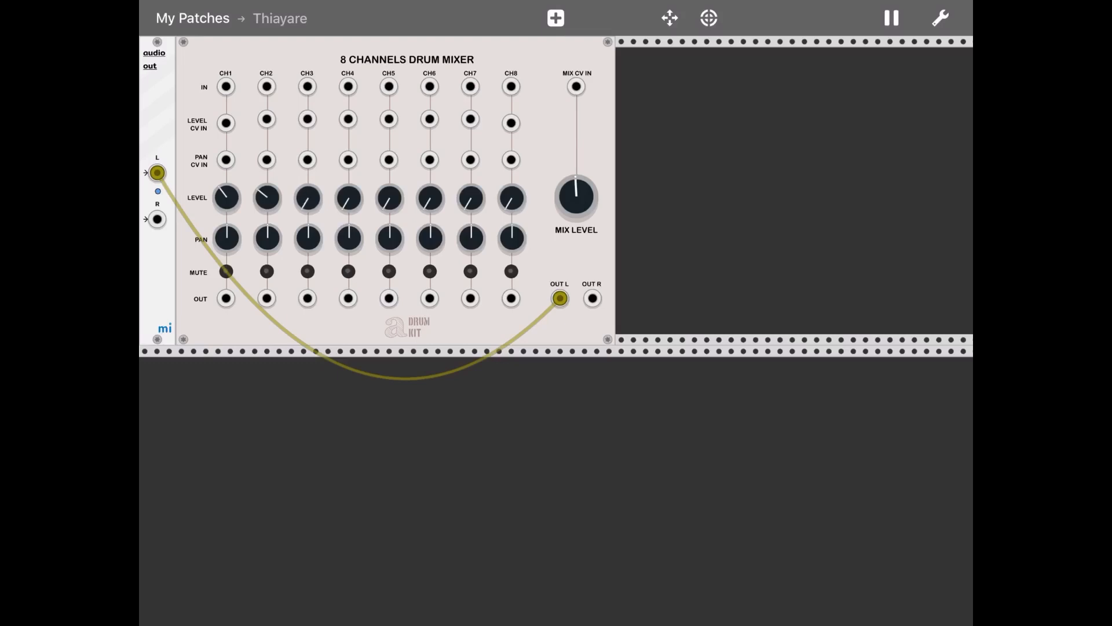
# Step: Add the Clocked clock module (120 BPM) from the Clock category
pyautogui.click(555, 18)
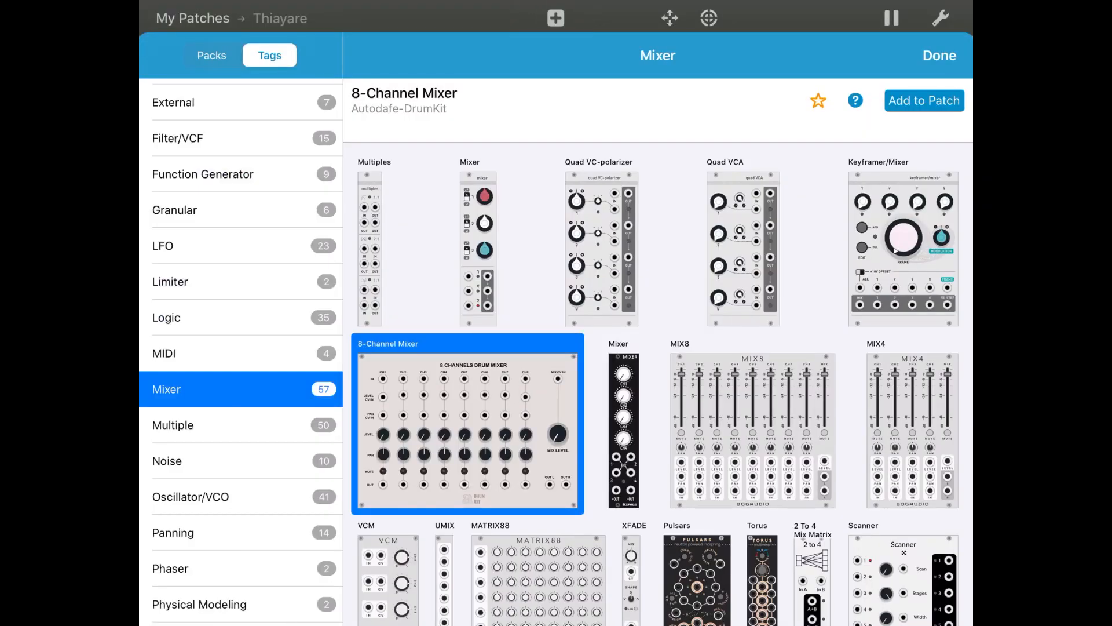
pyautogui.click(167, 291)
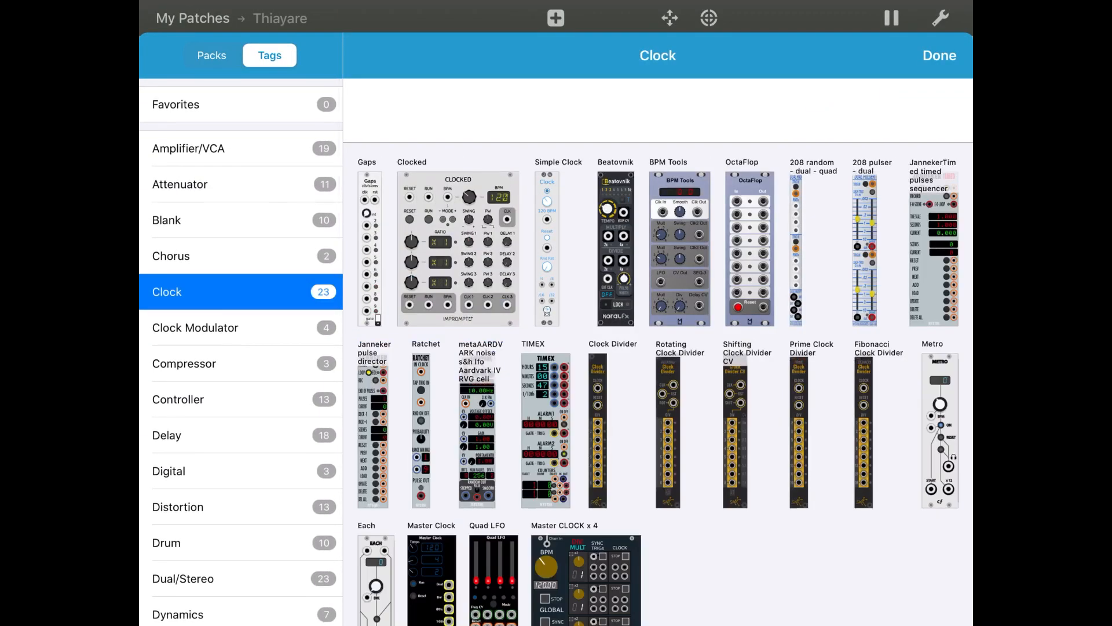
pyautogui.click(457, 247)
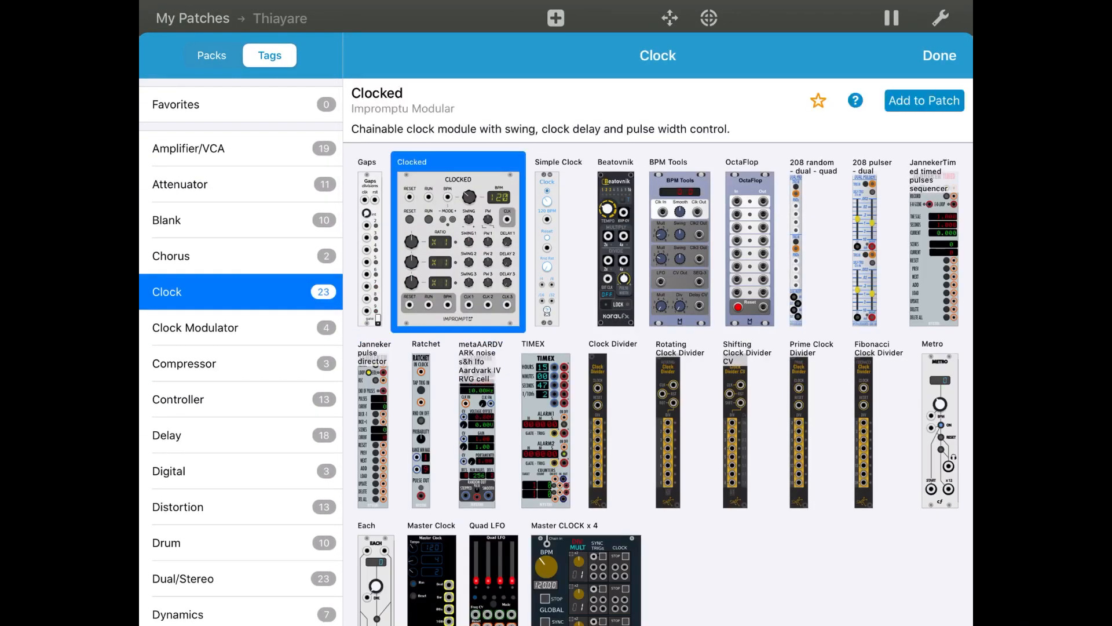
pyautogui.click(923, 100)
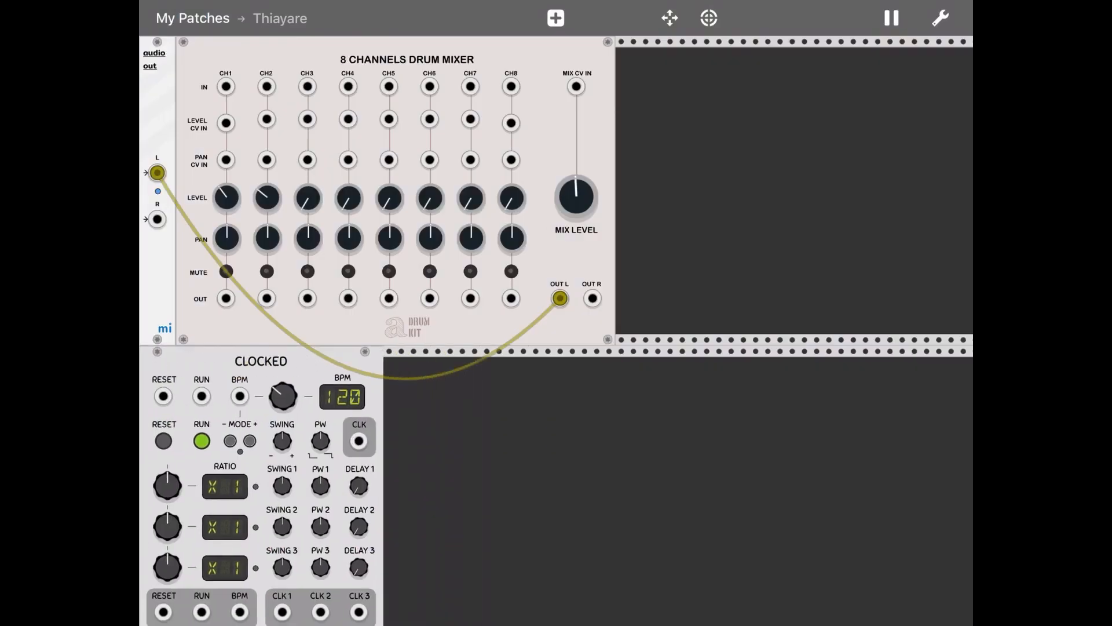
# Step: Add PhraseSeq16 from the Sequencer category beside the Clocked module
pyautogui.click(555, 18)
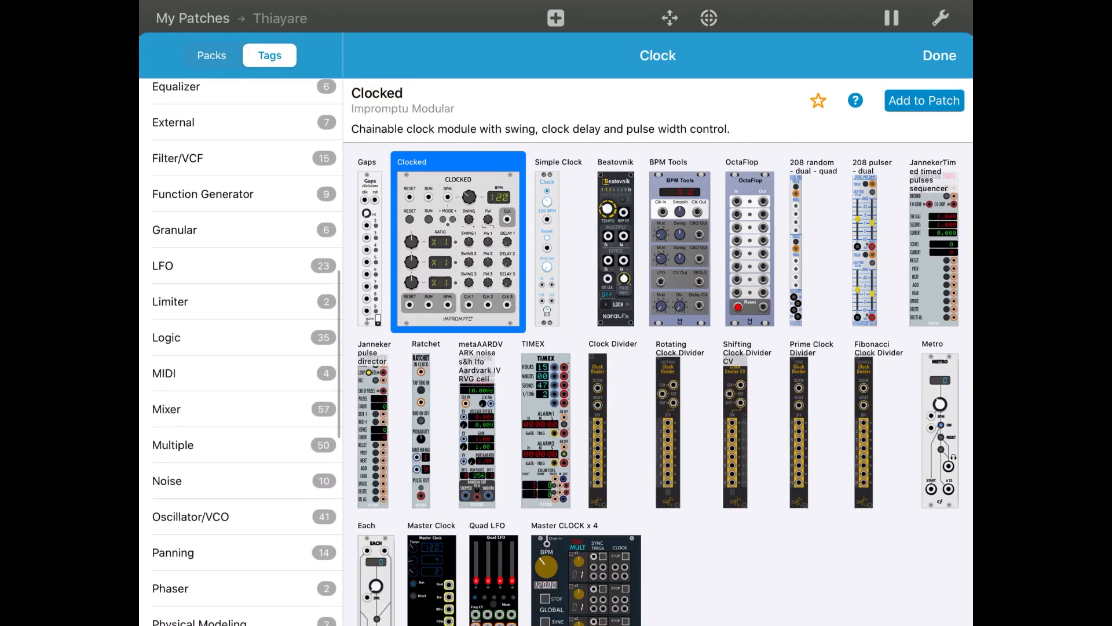
pyautogui.scroll(-3)
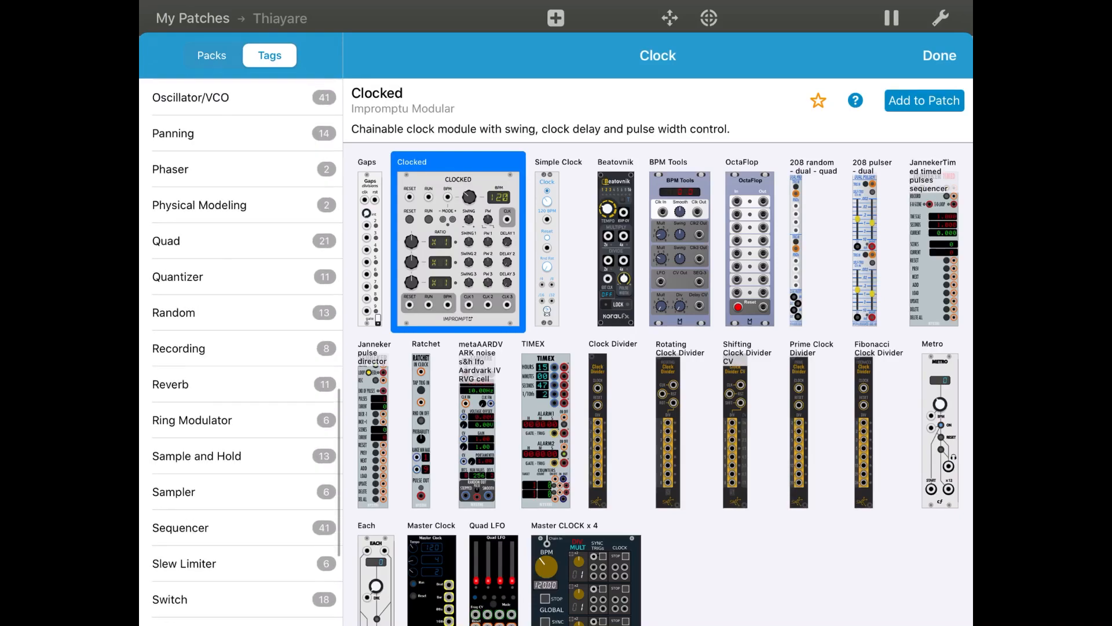
pyautogui.click(180, 527)
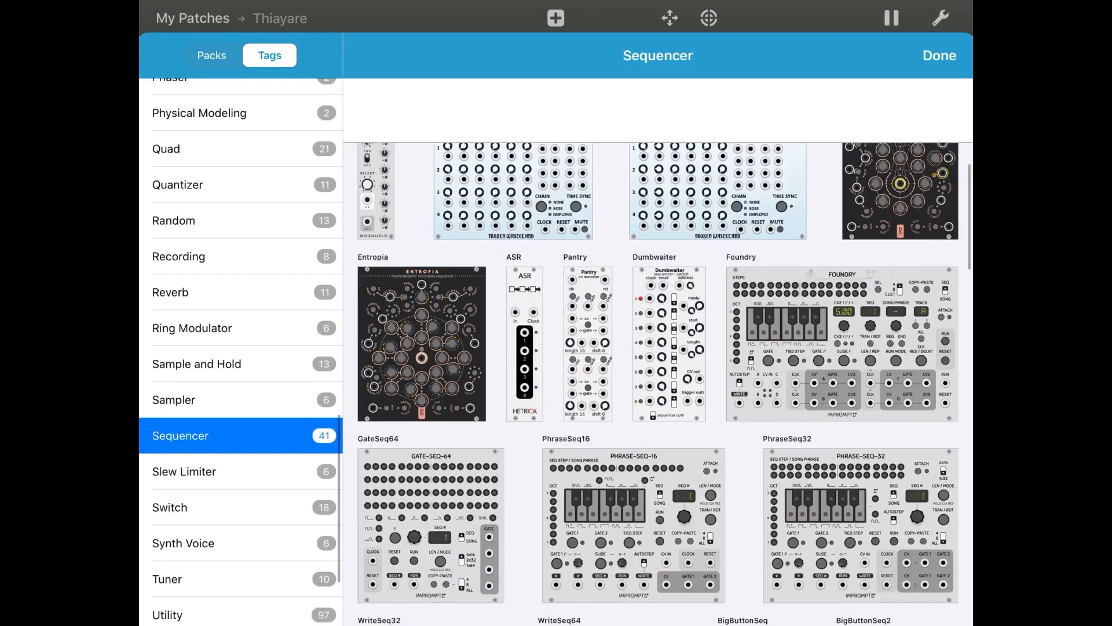
pyautogui.click(631, 525)
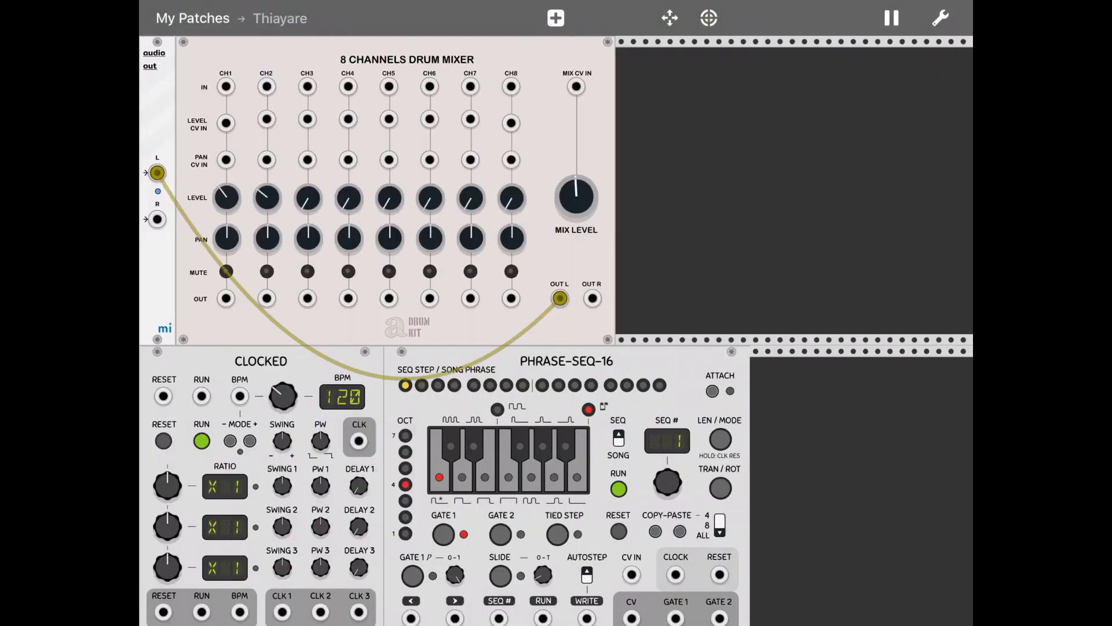
# Step: Add the Bogaudio VCO from the Oscillator/VCO category
pyautogui.click(555, 18)
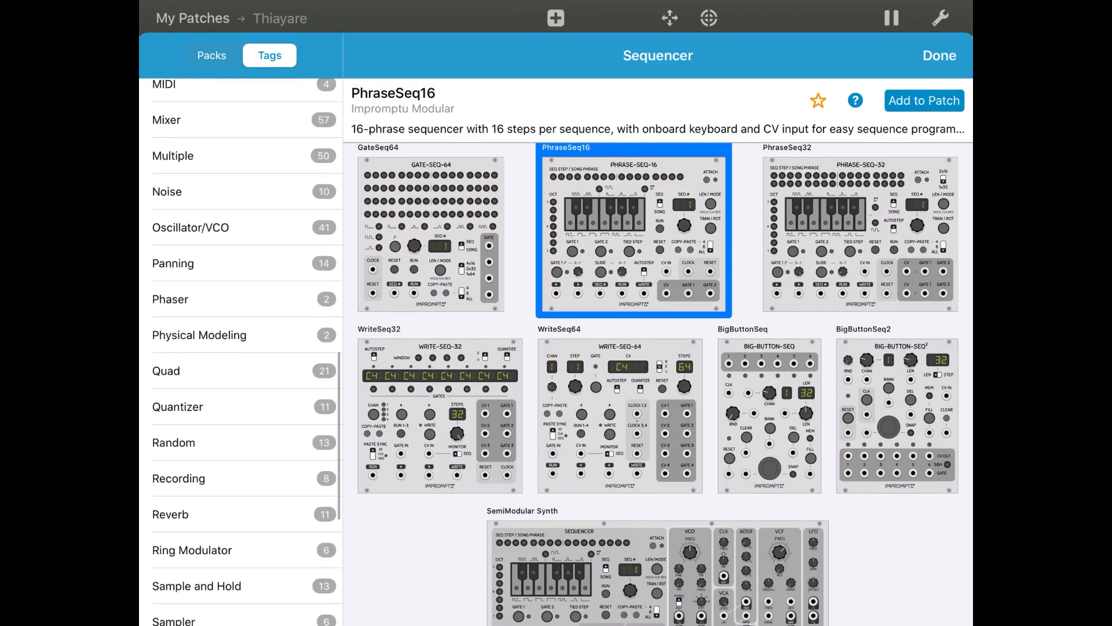
pyautogui.click(189, 230)
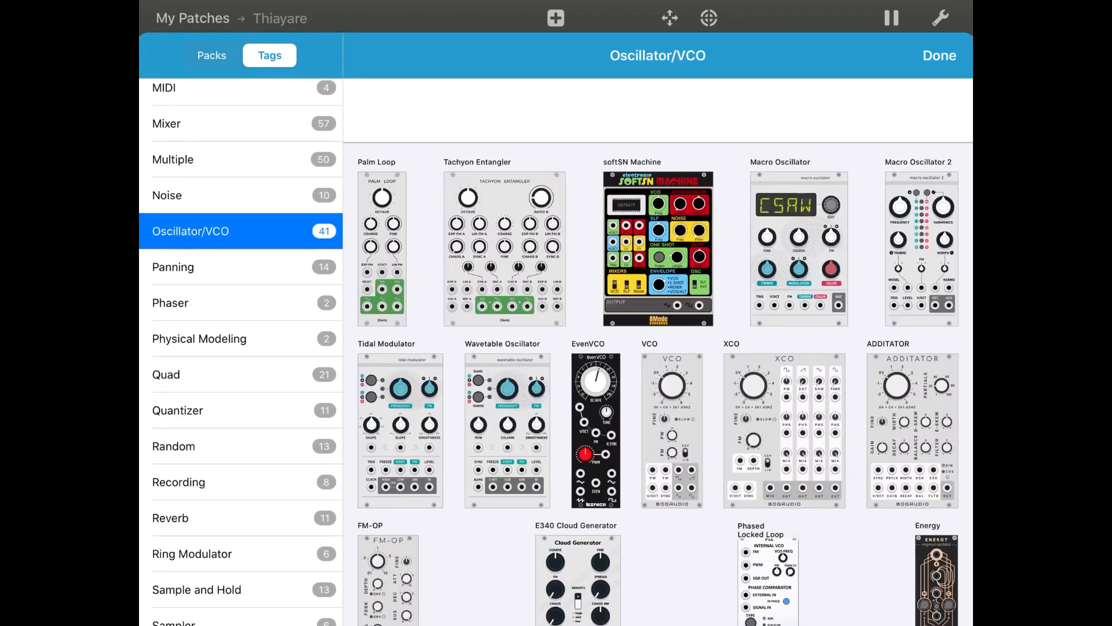
pyautogui.click(670, 429)
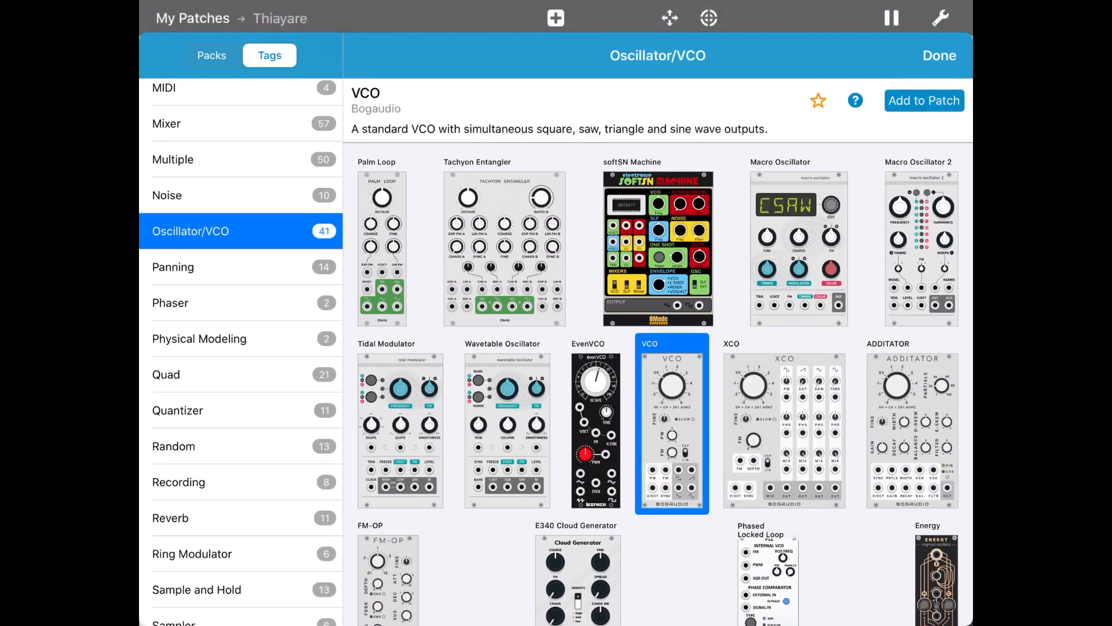
pyautogui.click(923, 100)
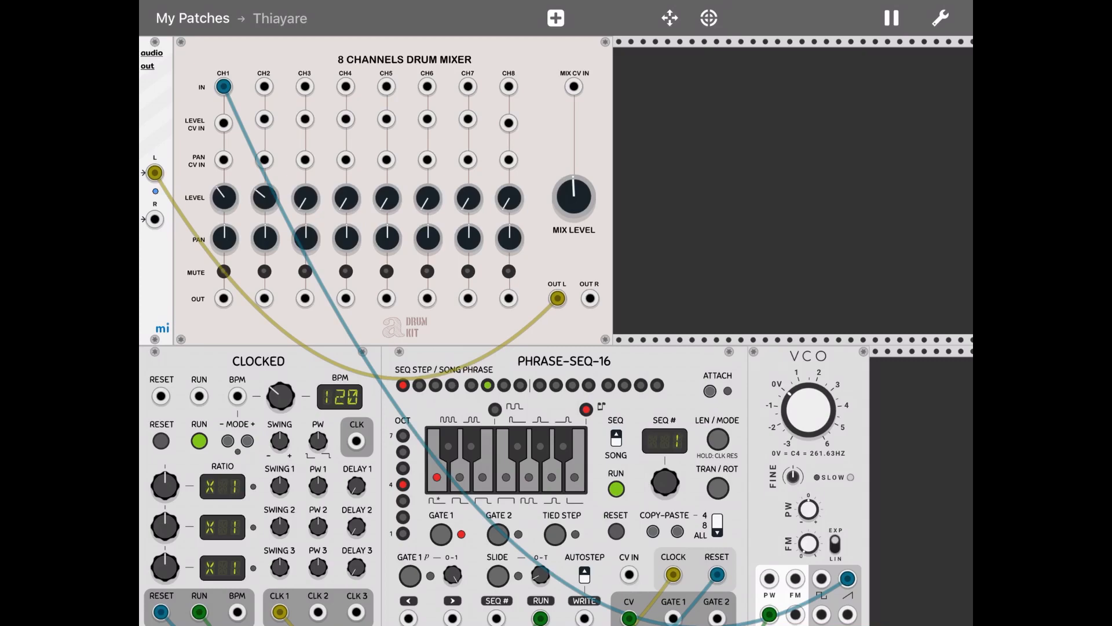
# Step: Pause the patch's audio playback
pyautogui.click(891, 18)
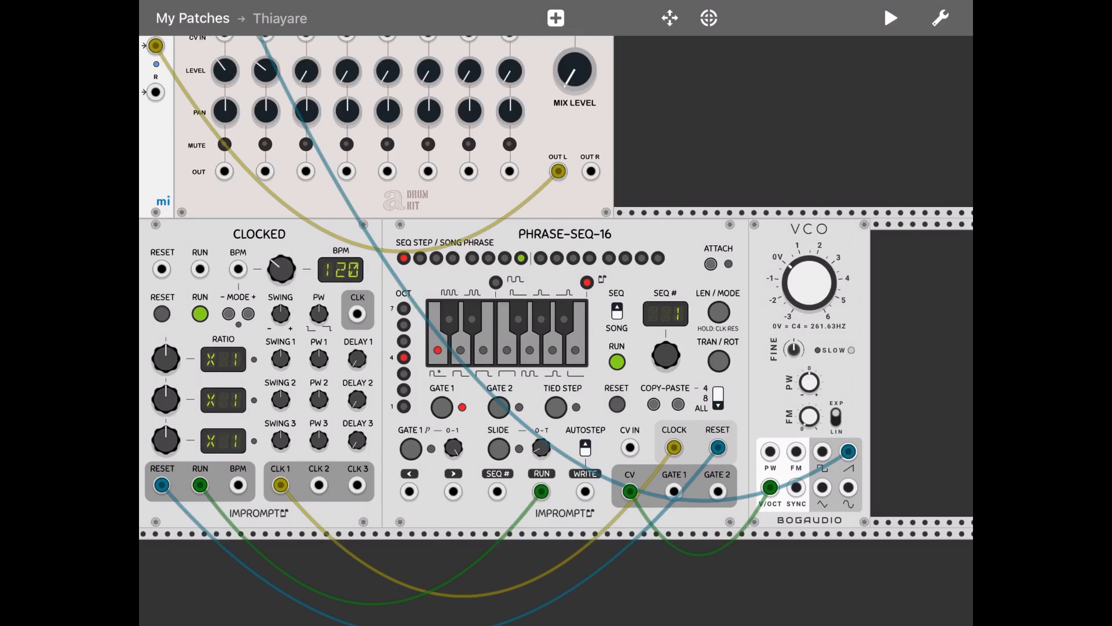
pyautogui.click(890, 18)
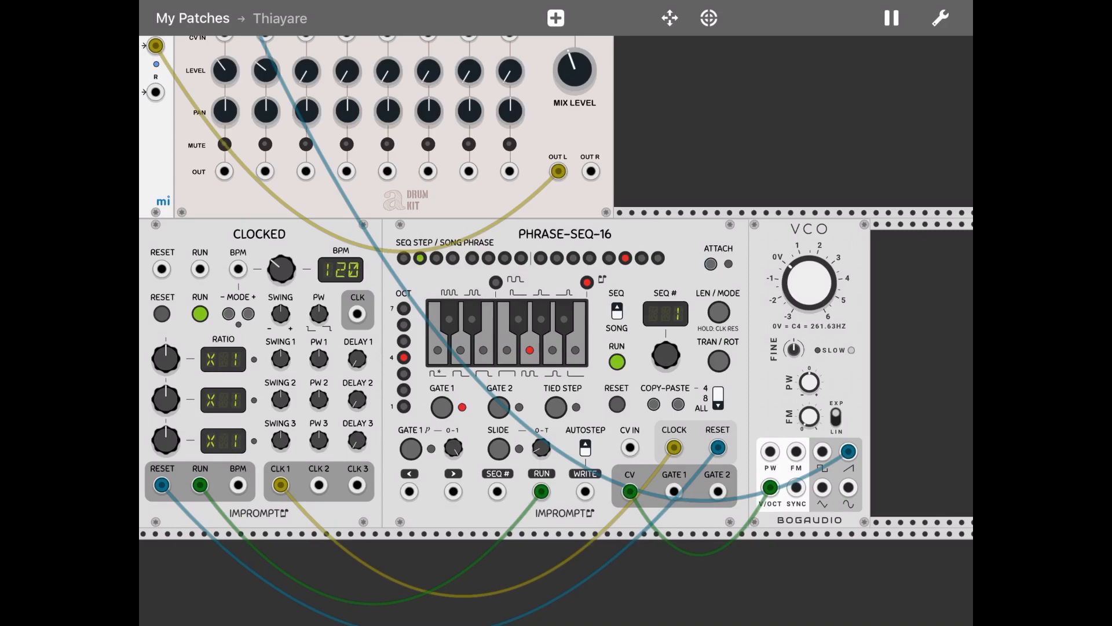
pyautogui.click(891, 18)
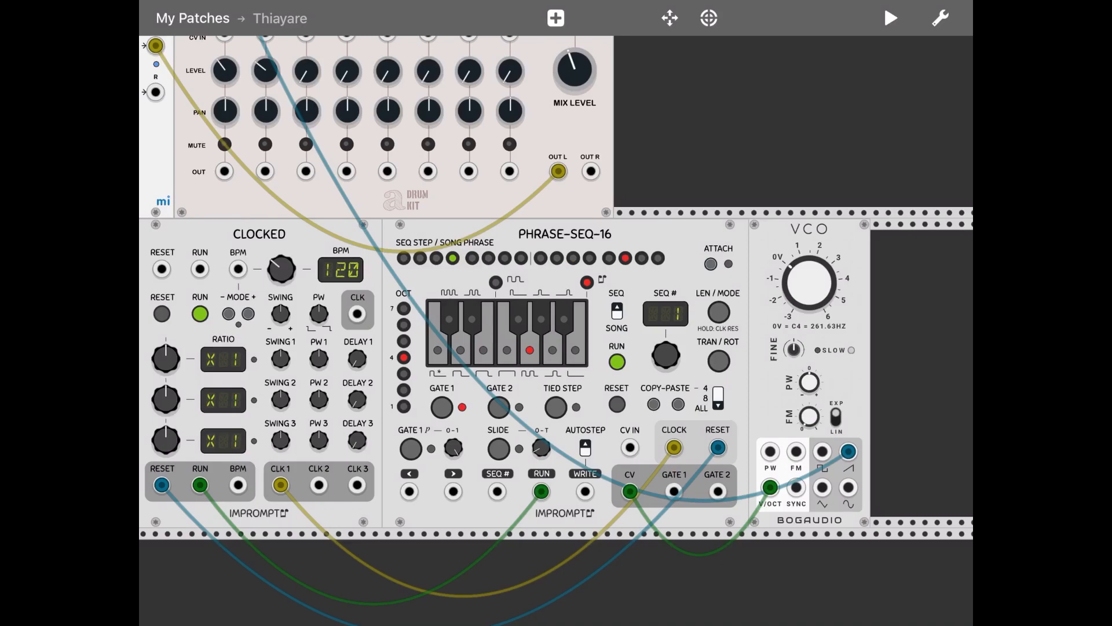
pyautogui.click(555, 17)
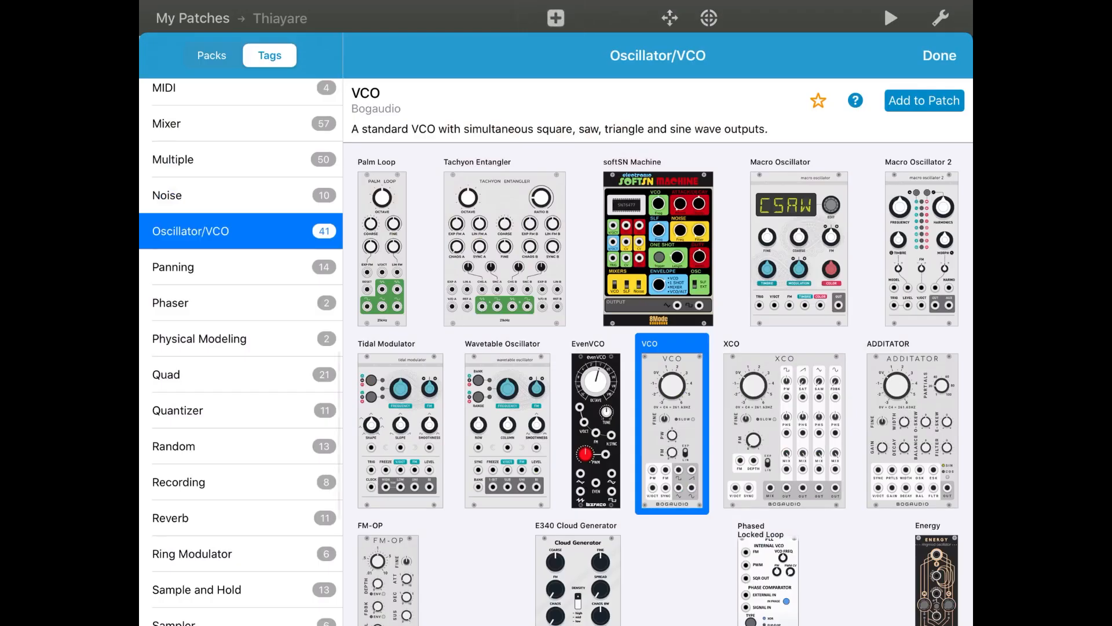
# Step: Switch the library to the Basics pack and select Bogaudio's ADSR
pyautogui.click(211, 55)
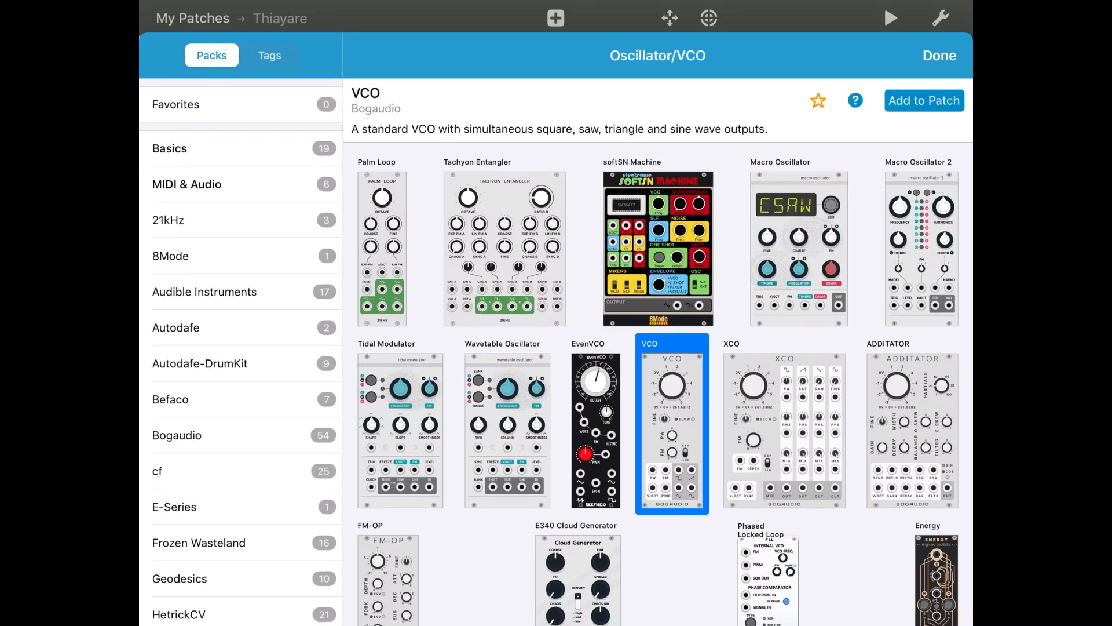
pyautogui.click(169, 148)
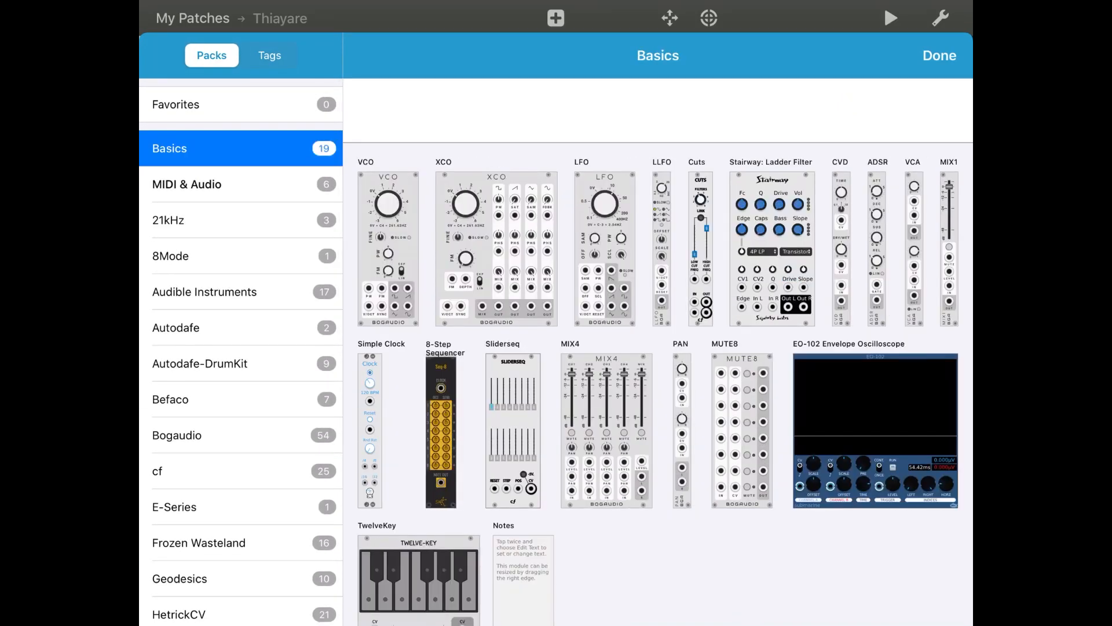
pyautogui.click(877, 244)
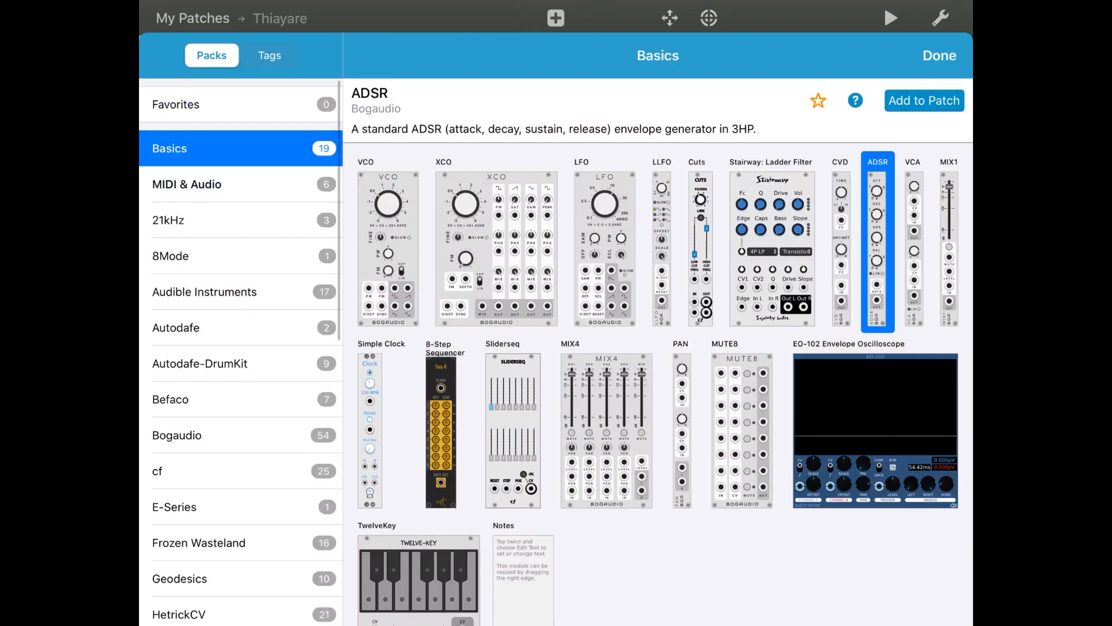
# Step: Add the Bogaudio ADSR envelope to the patch beside the VCO
pyautogui.click(938, 56)
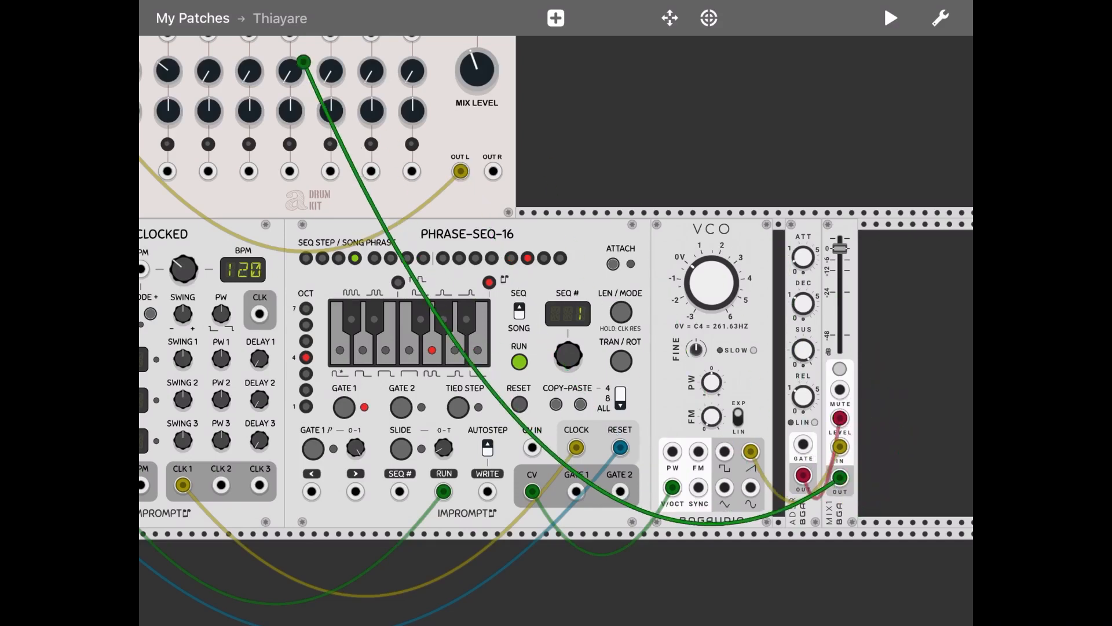
pyautogui.scroll(-3)
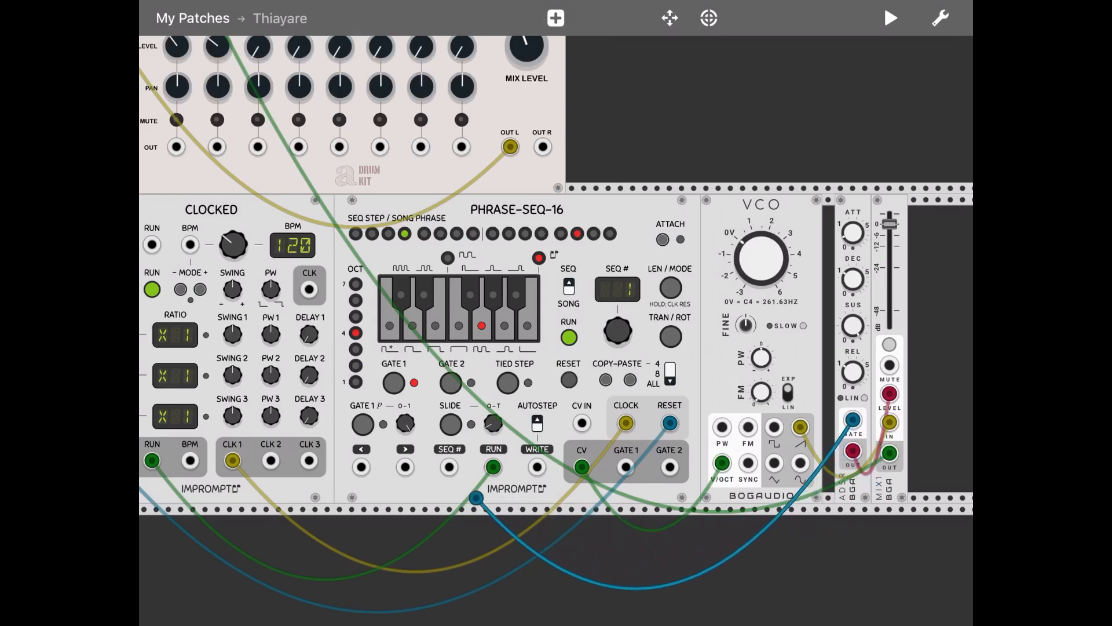
pyautogui.click(230, 459)
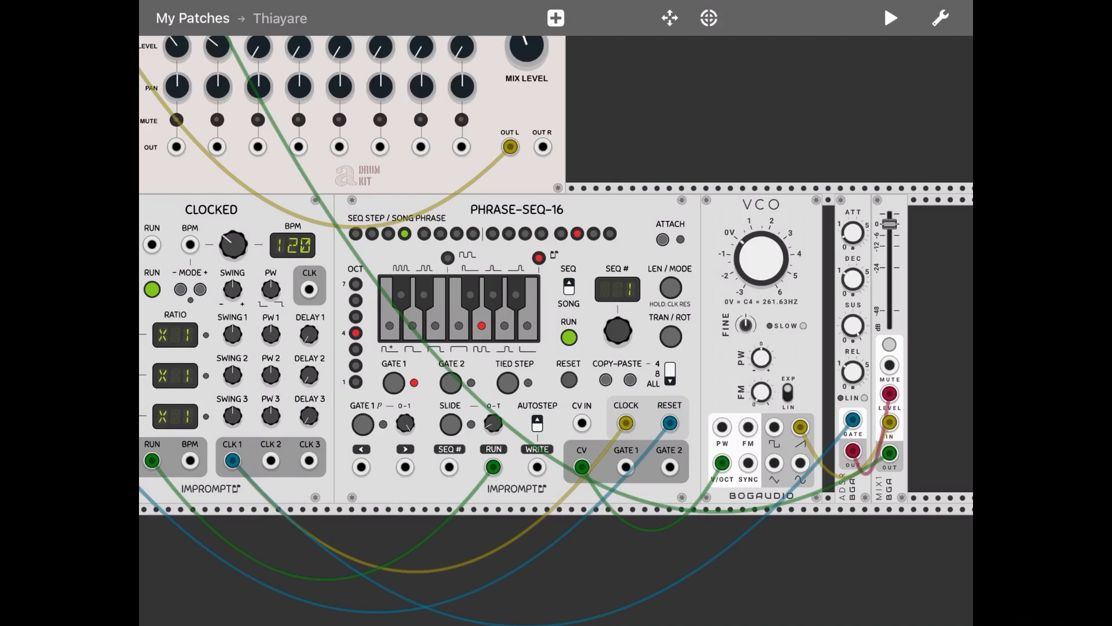
pyautogui.click(891, 17)
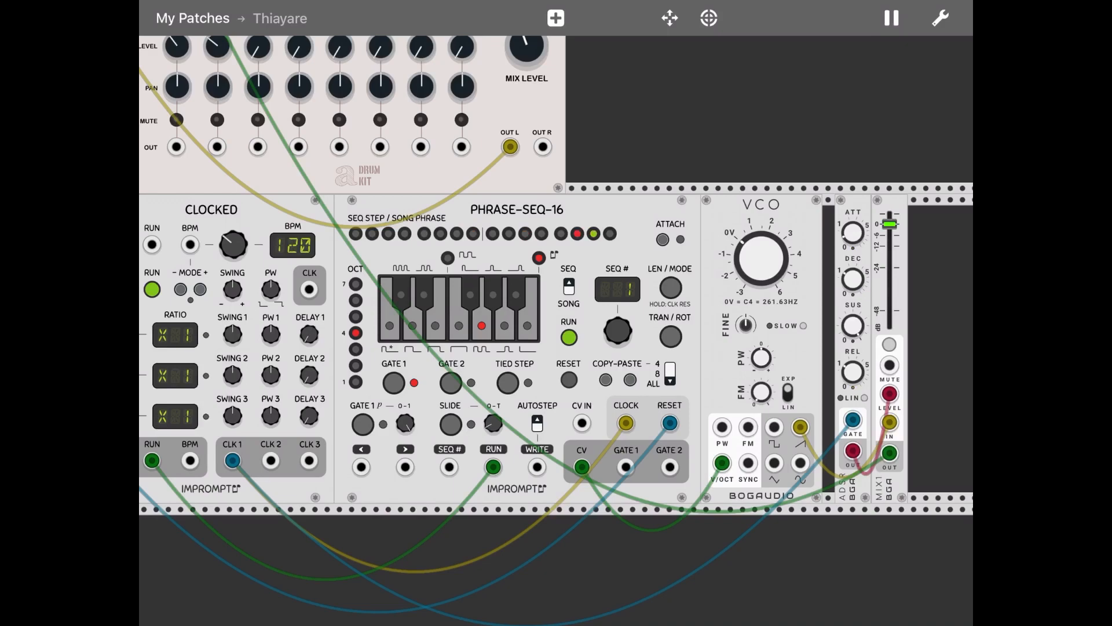
pyautogui.click(890, 18)
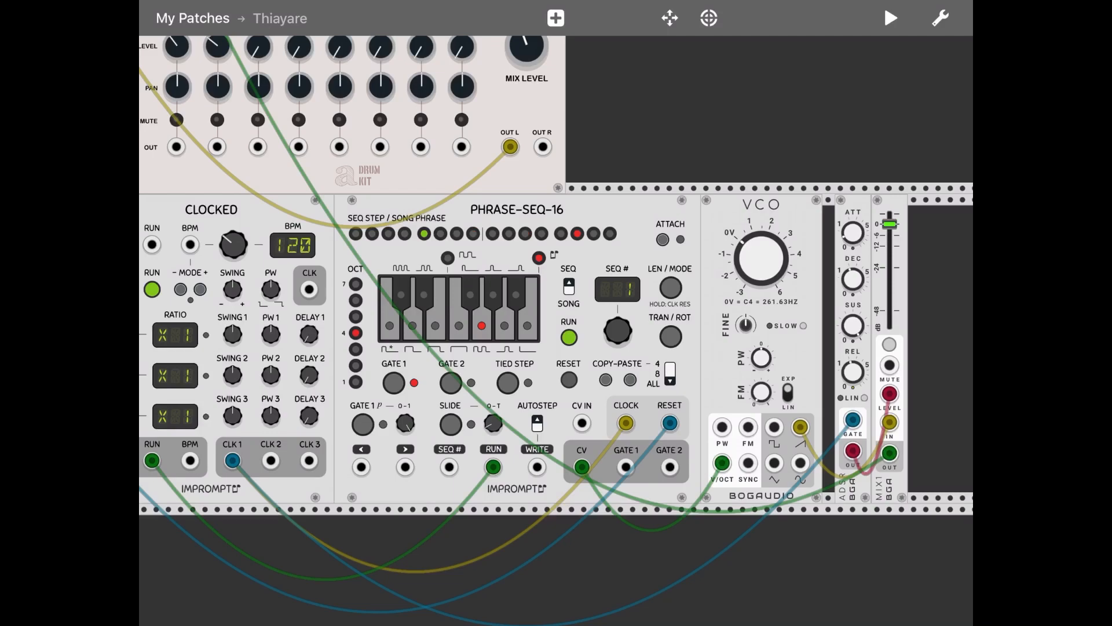
pyautogui.click(891, 17)
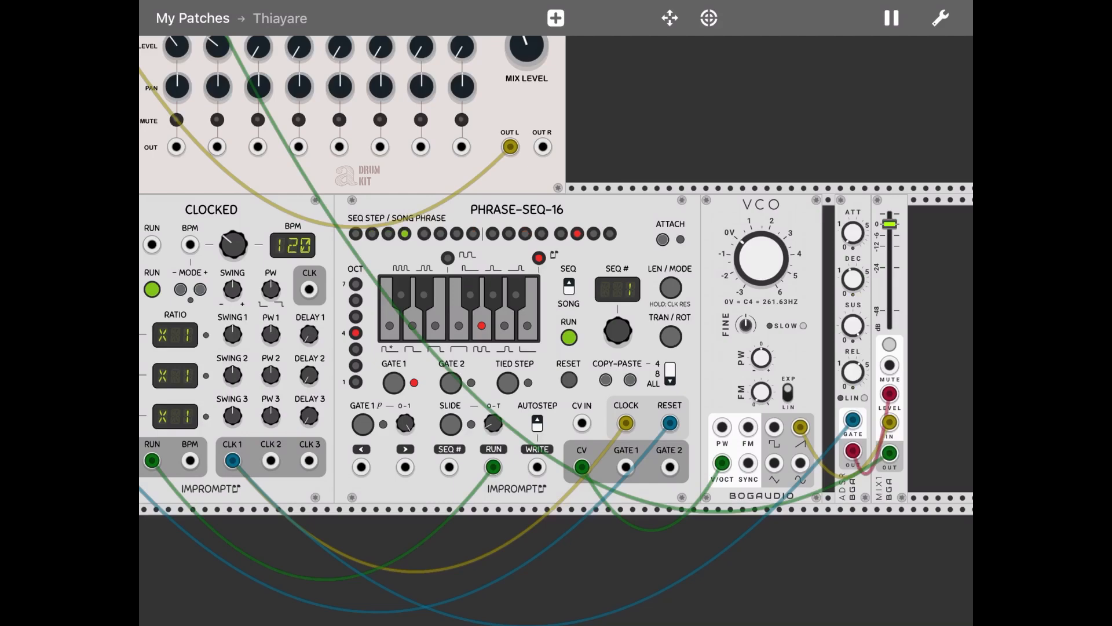
pyautogui.click(891, 17)
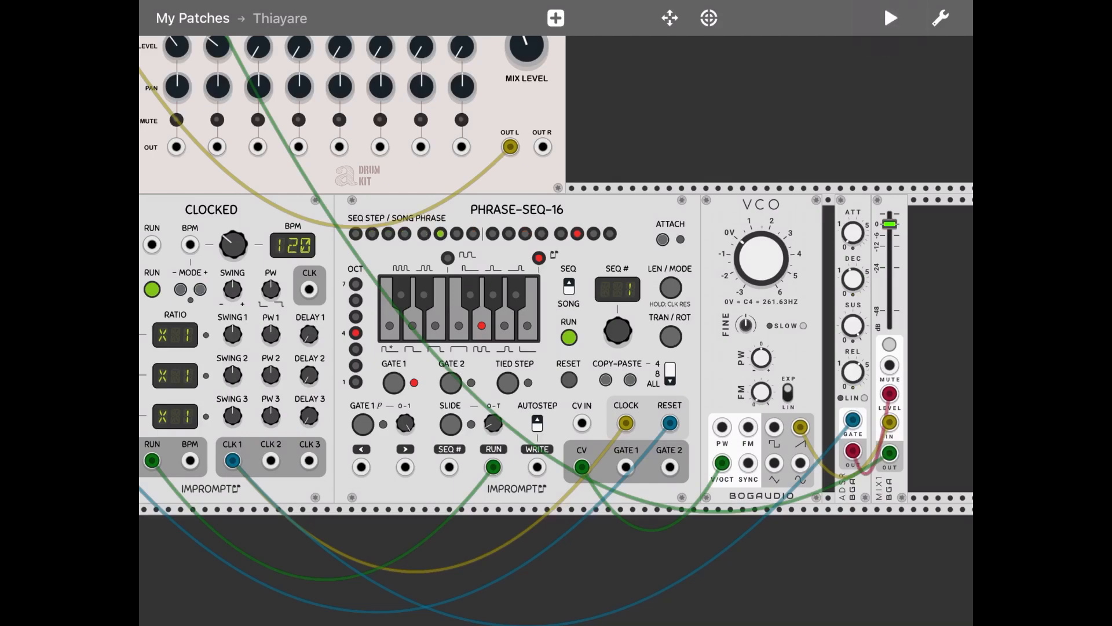
# Step: Browse the library's Reverb tag for the MVerb reverb
pyautogui.click(556, 18)
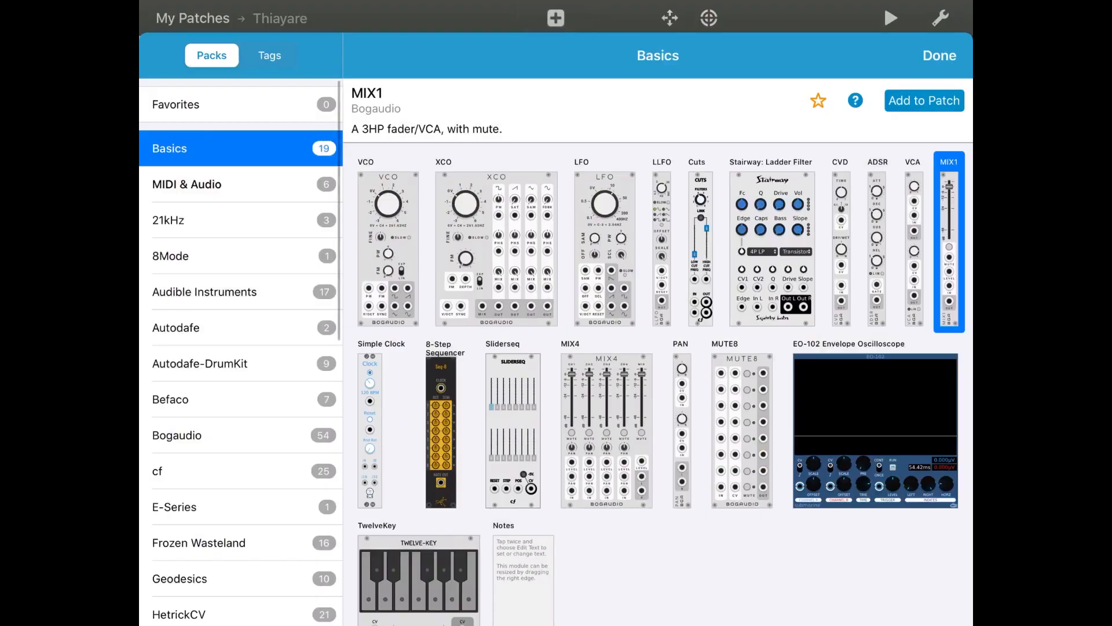
pyautogui.click(268, 56)
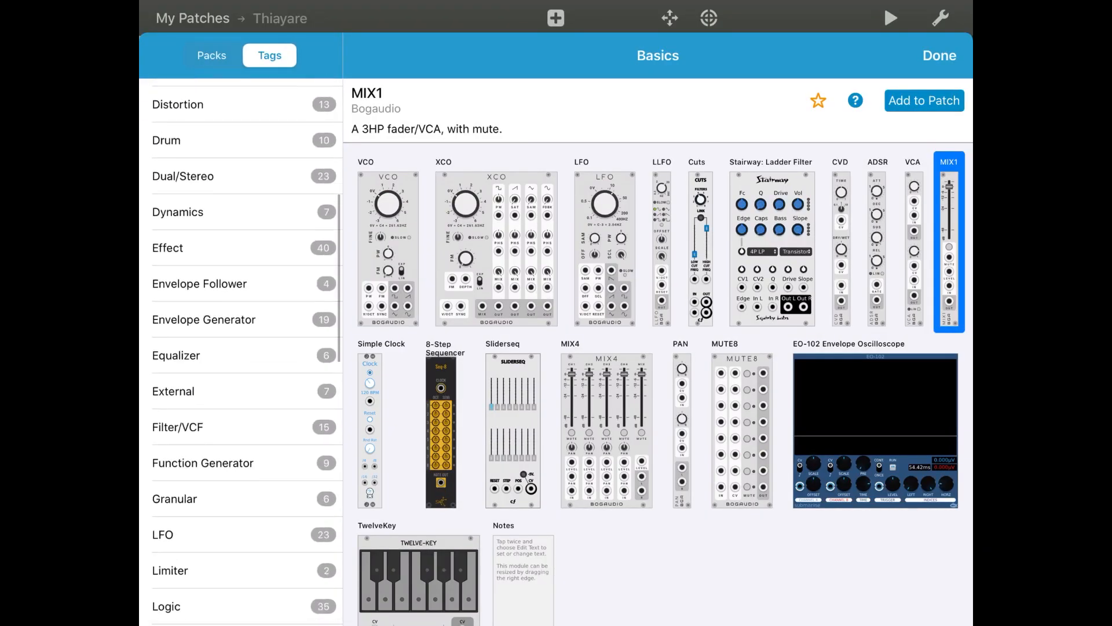
pyautogui.click(170, 405)
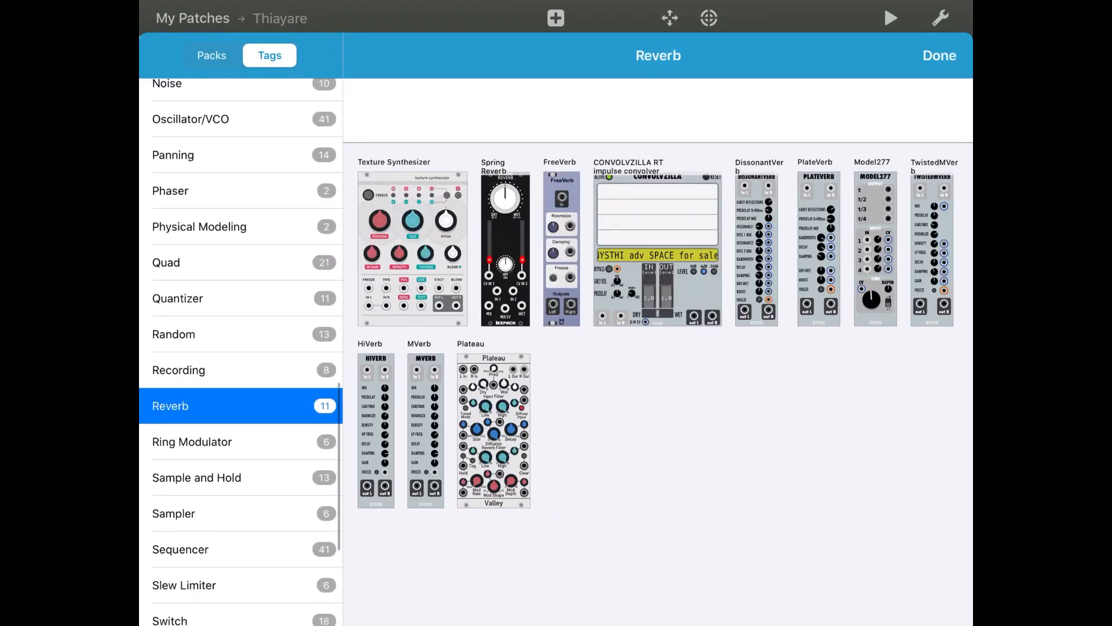
pyautogui.click(938, 55)
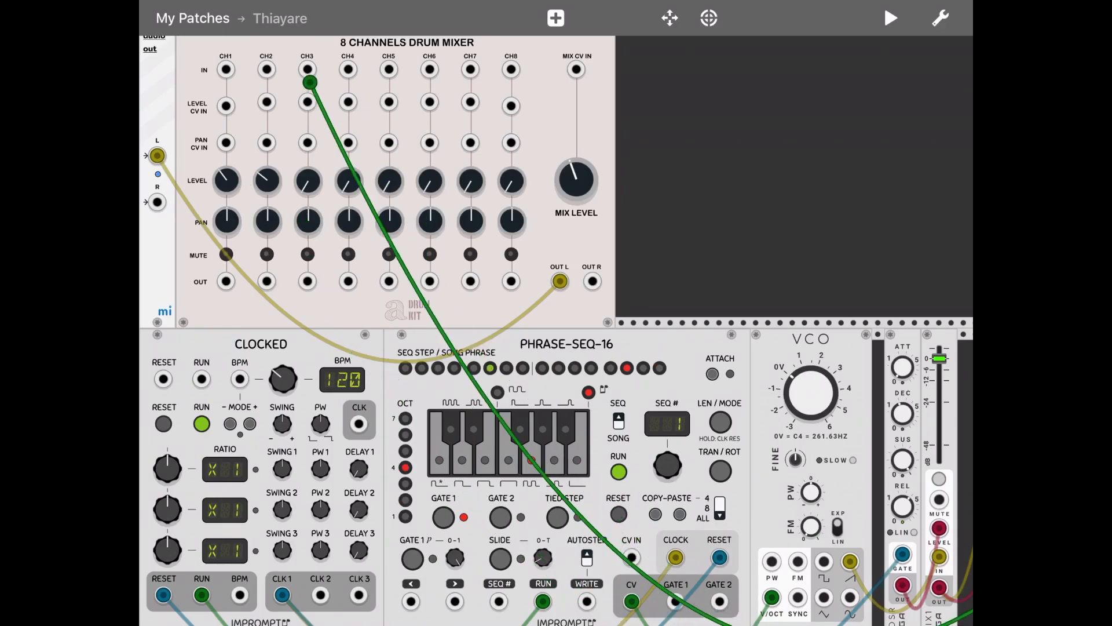
# Step: Reroute the synth voice into drum mixer channel 1, test playback, and reopen the library
pyautogui.moveTo(307, 82); pyautogui.dragTo(225, 70)
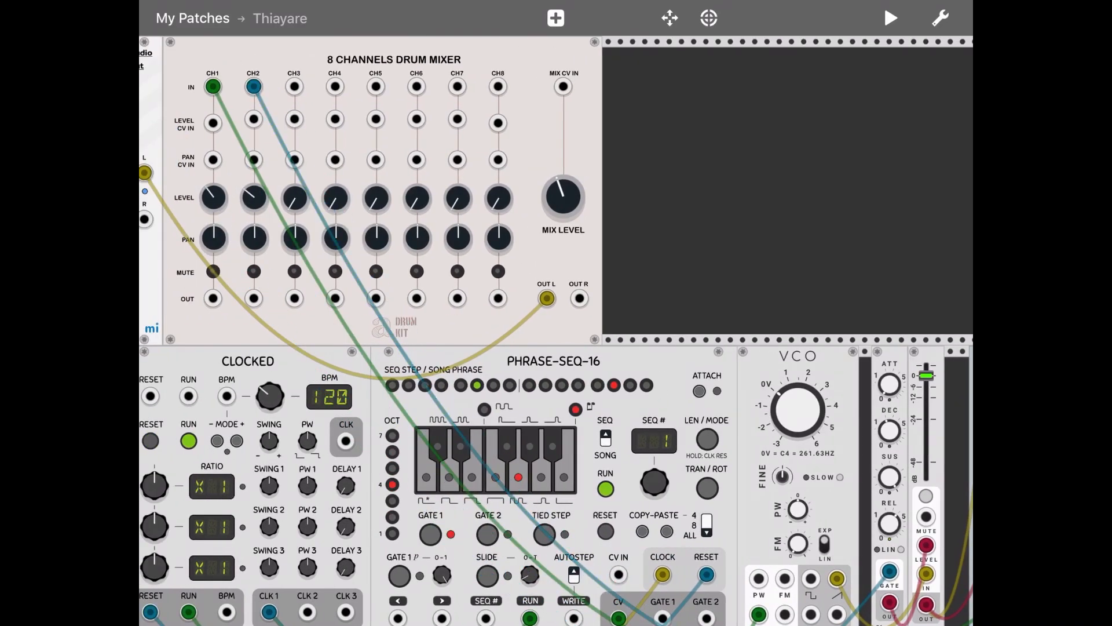
pyautogui.click(891, 18)
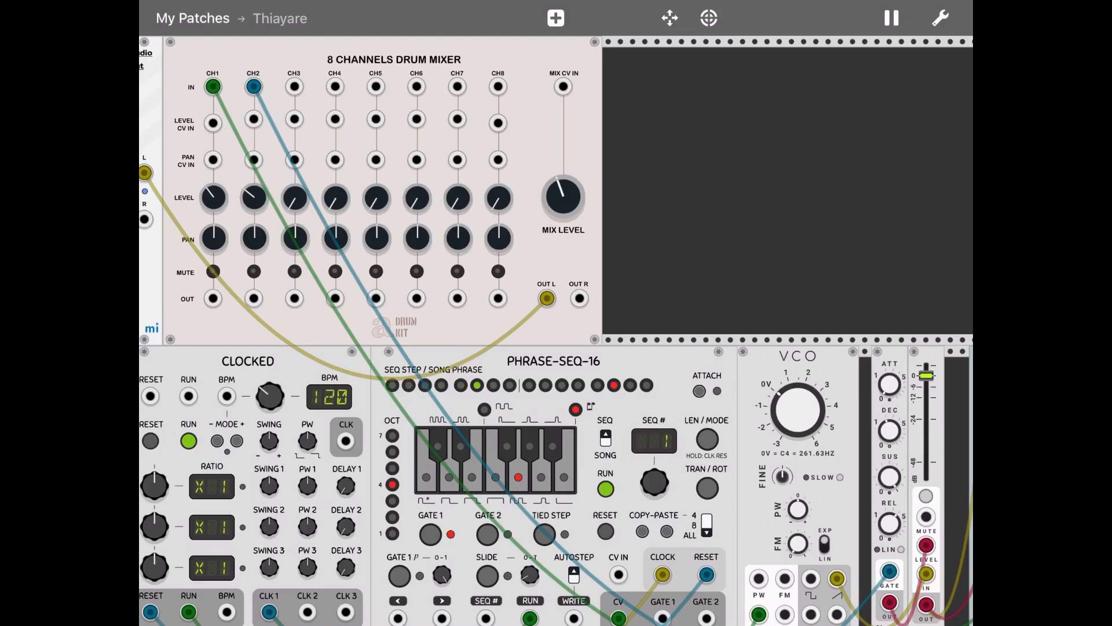
pyautogui.click(890, 18)
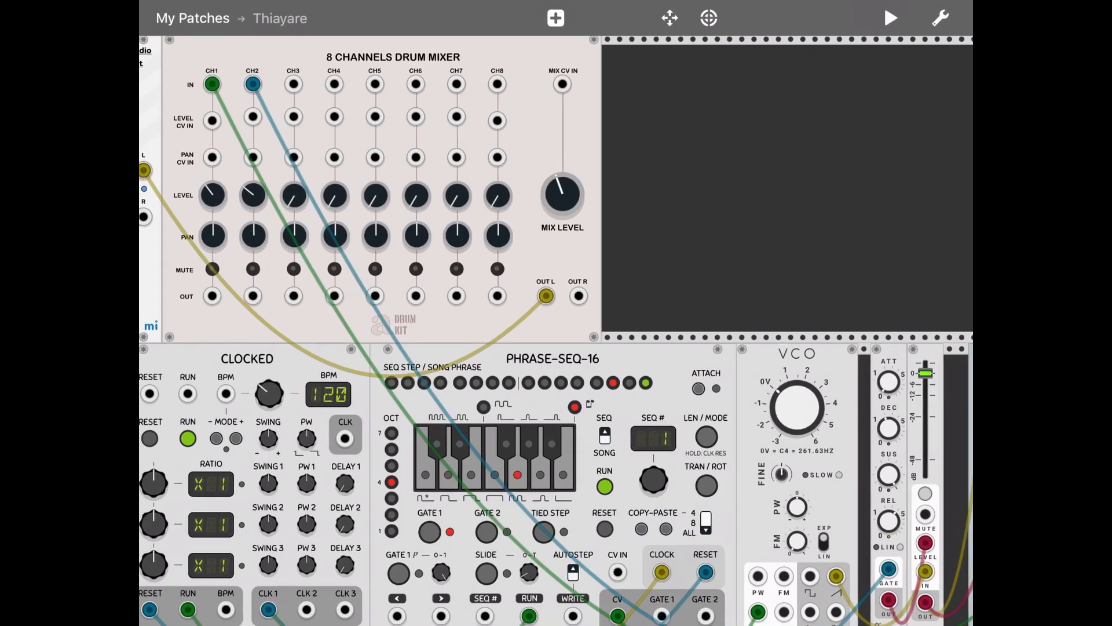
pyautogui.scroll(-3)
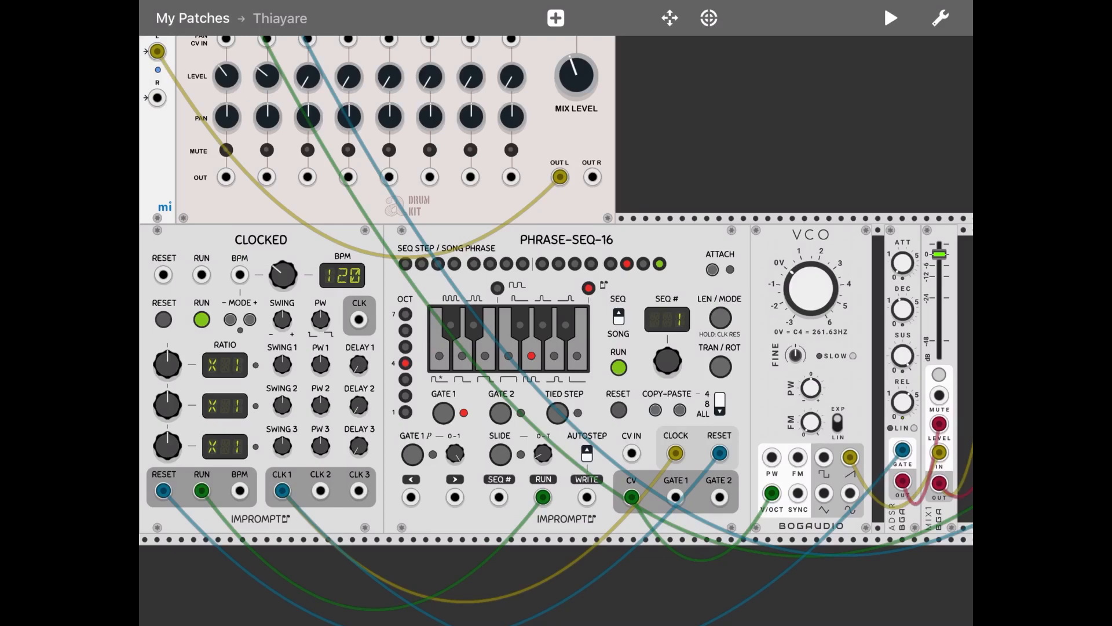
pyautogui.click(555, 18)
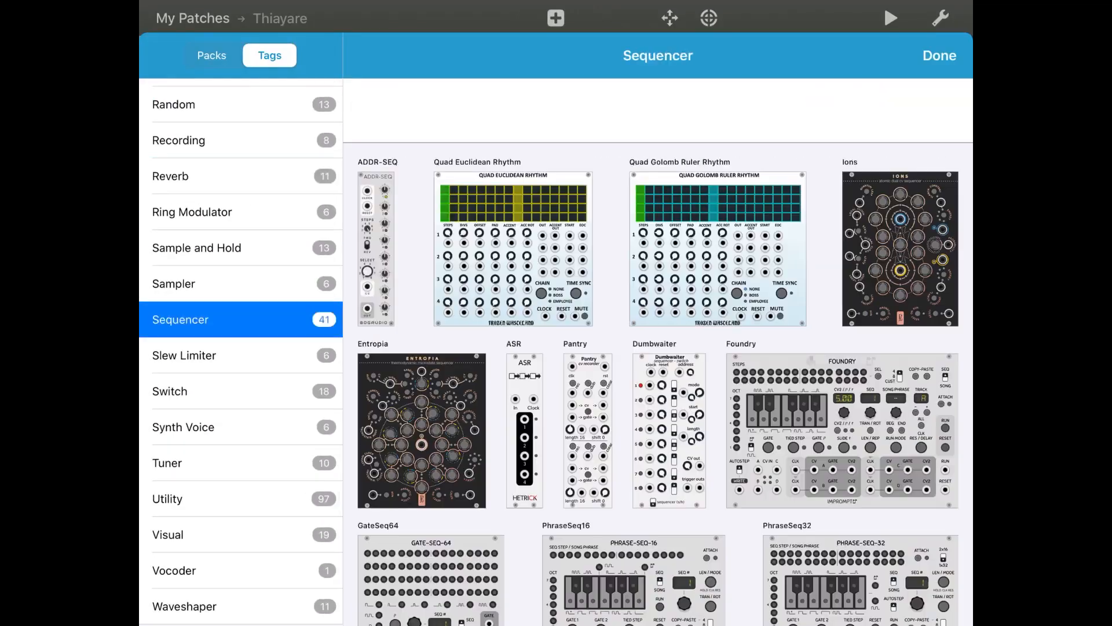
# Step: Add a second PhraseSeq16 sequencer to the patch and reopen the library
pyautogui.scroll(-3)
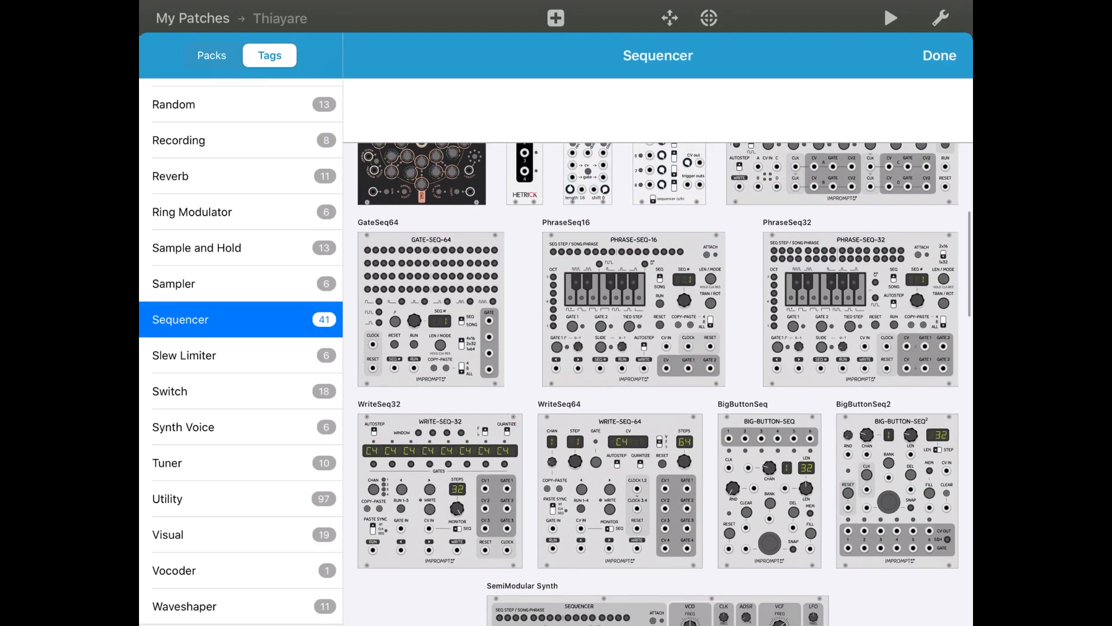
pyautogui.click(937, 55)
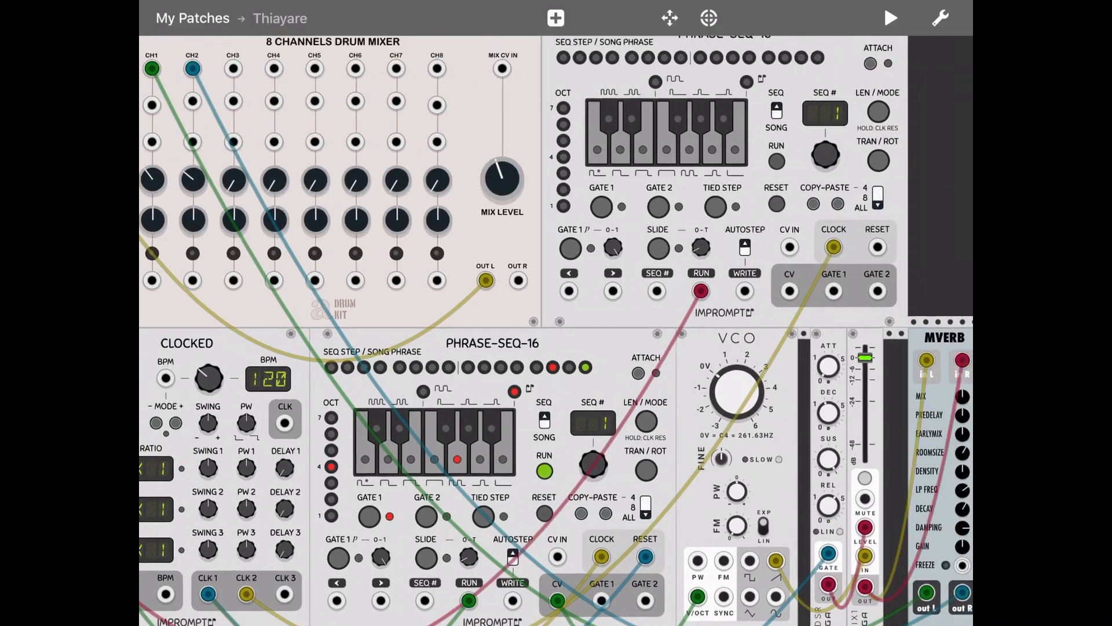
pyautogui.click(556, 18)
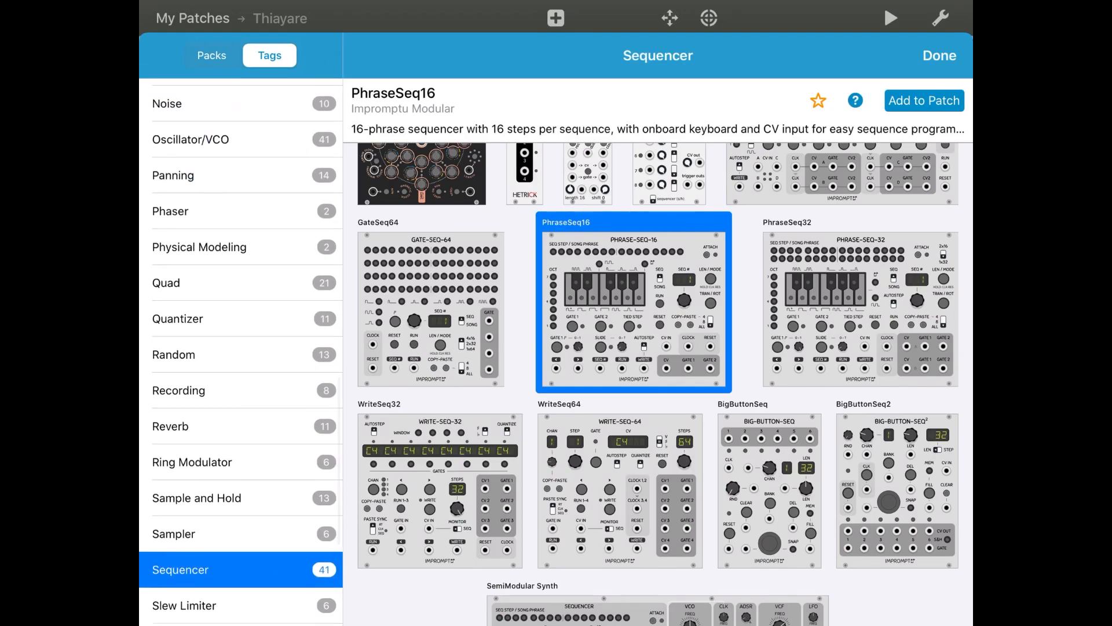
# Step: Add a second VCO module beside the upper Phrase-Seq-16 sequencer
pyautogui.click(190, 139)
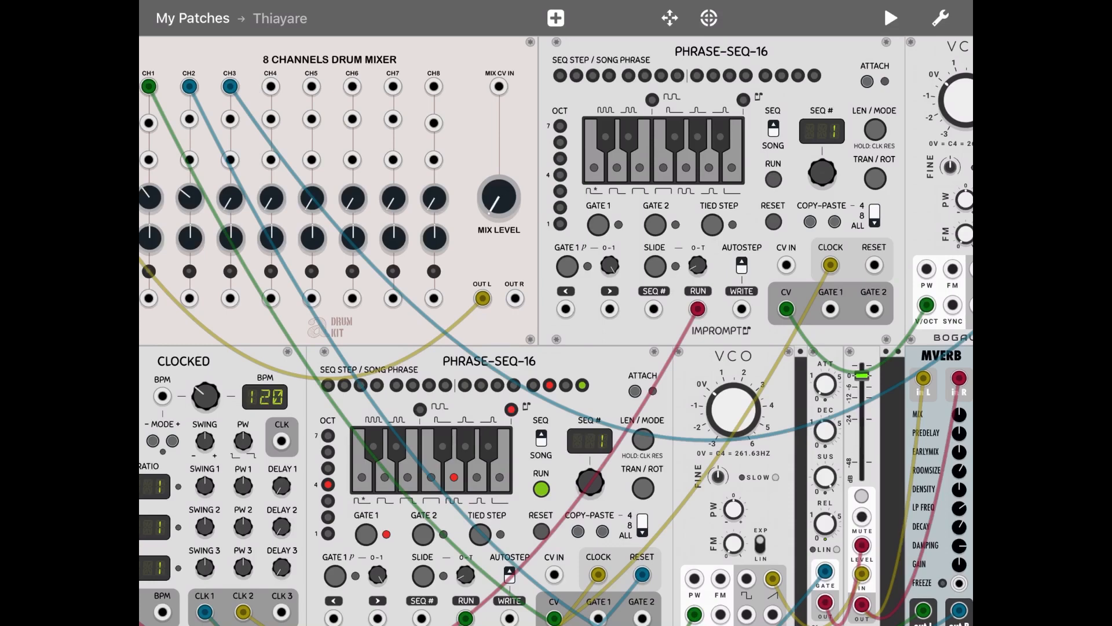
# Step: Audition the patch with the VCO feeding drum mixer channel 3, then stop playback
pyautogui.click(890, 17)
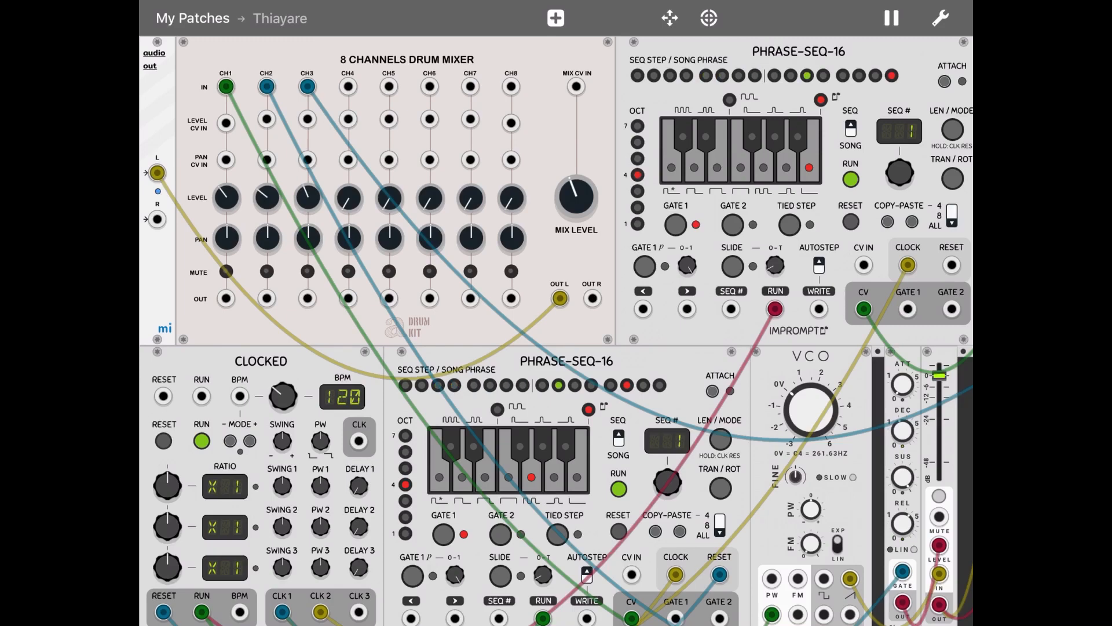
pyautogui.click(891, 18)
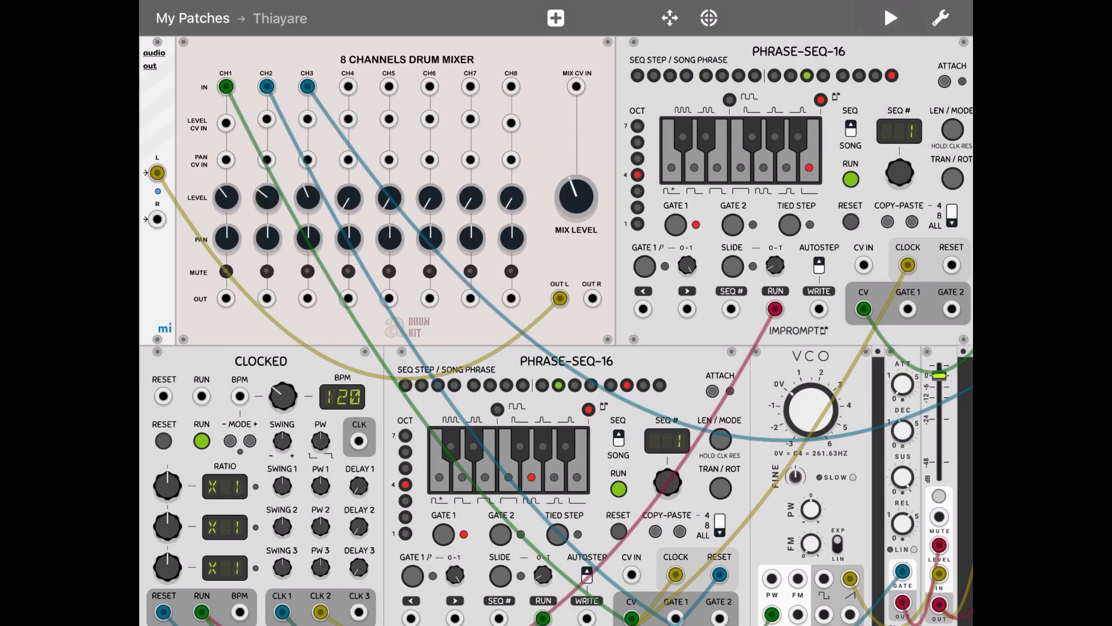
pyautogui.click(891, 18)
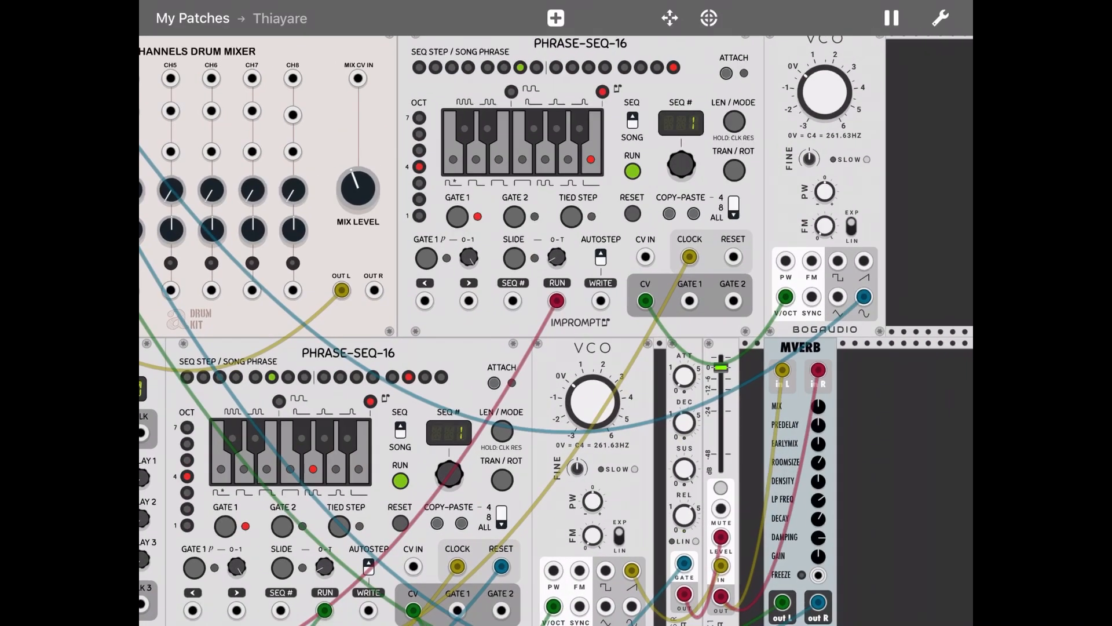
pyautogui.click(891, 18)
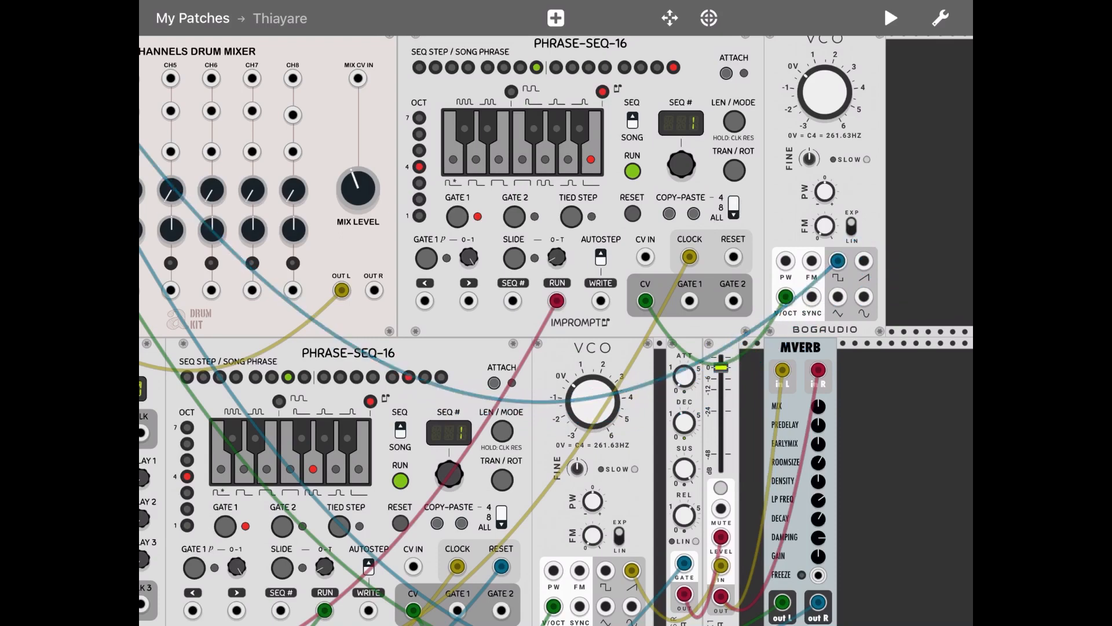
pyautogui.click(890, 18)
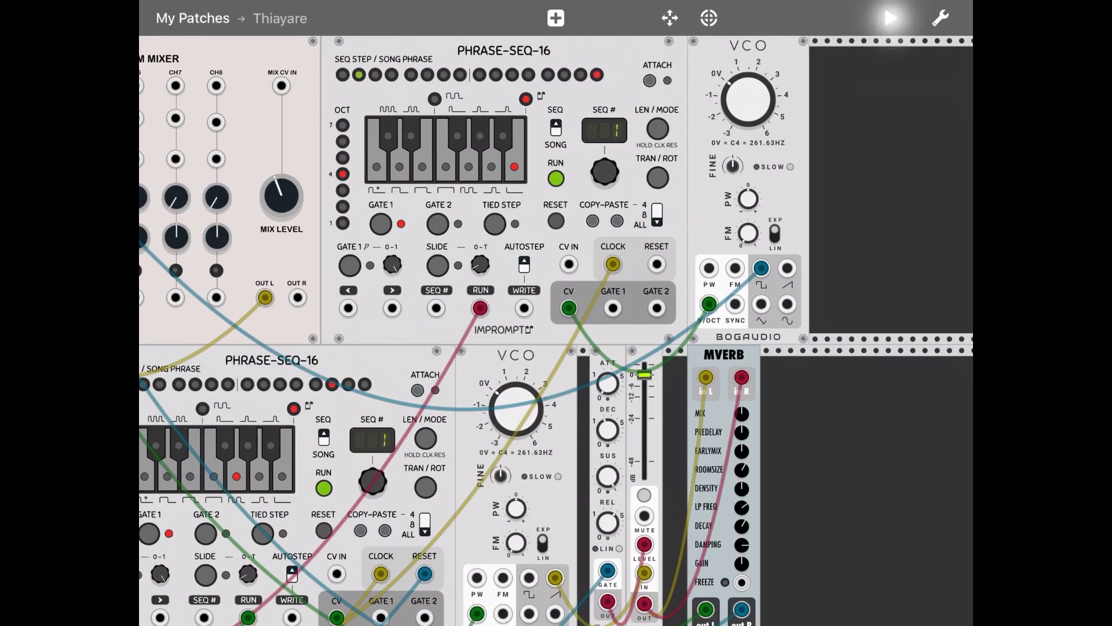
# Step: Add an ADSR envelope and a MIX1 fader from the Basics pack
pyautogui.click(888, 18)
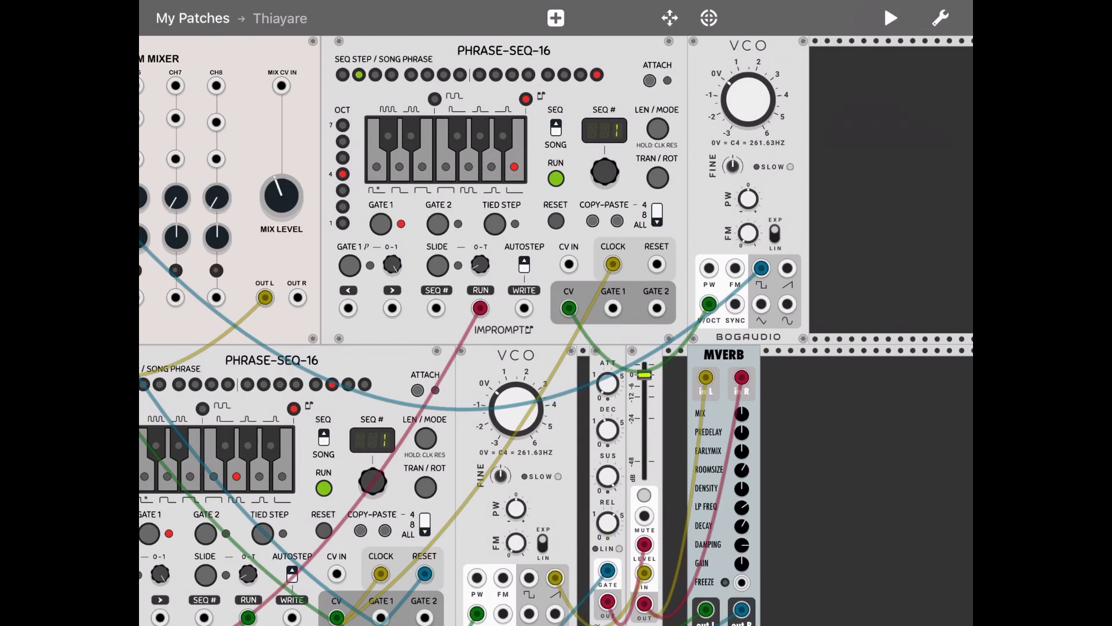
pyautogui.click(556, 18)
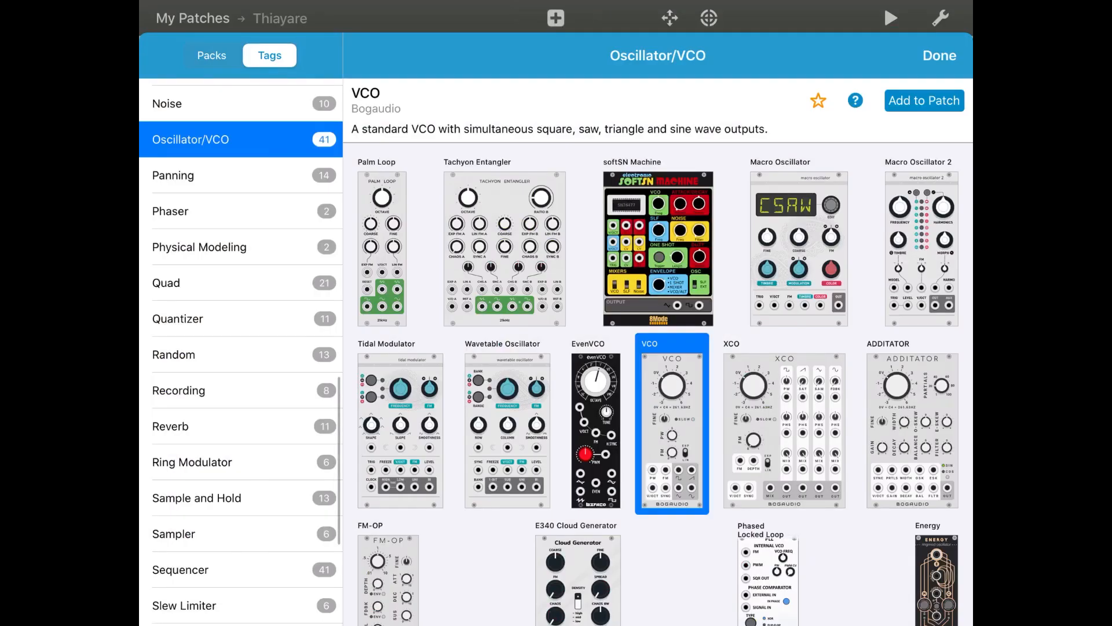
pyautogui.click(211, 55)
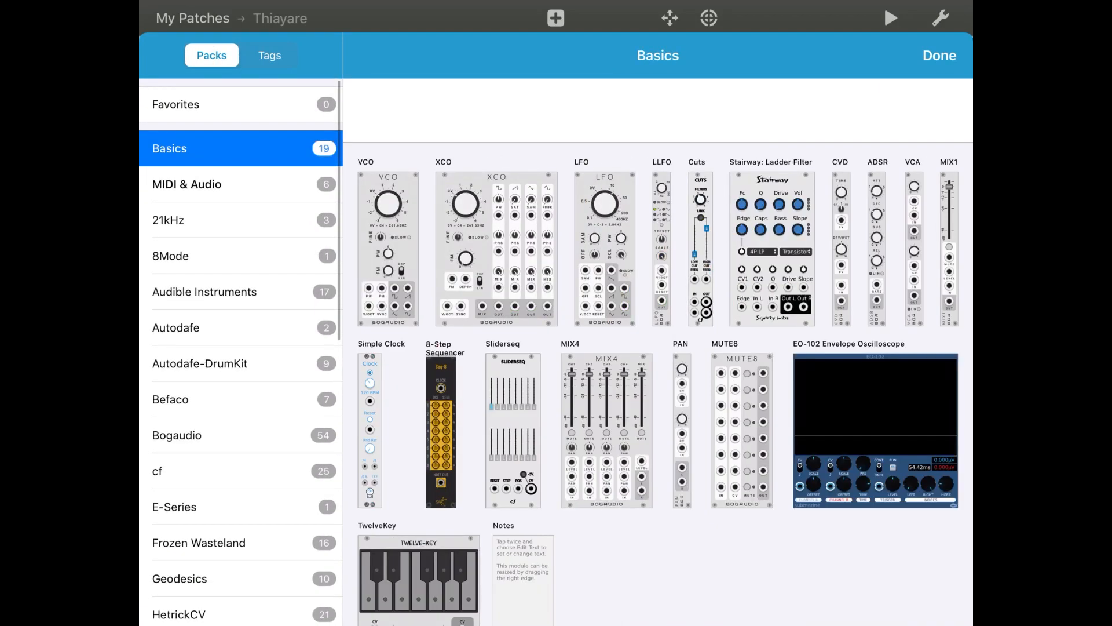
pyautogui.click(939, 56)
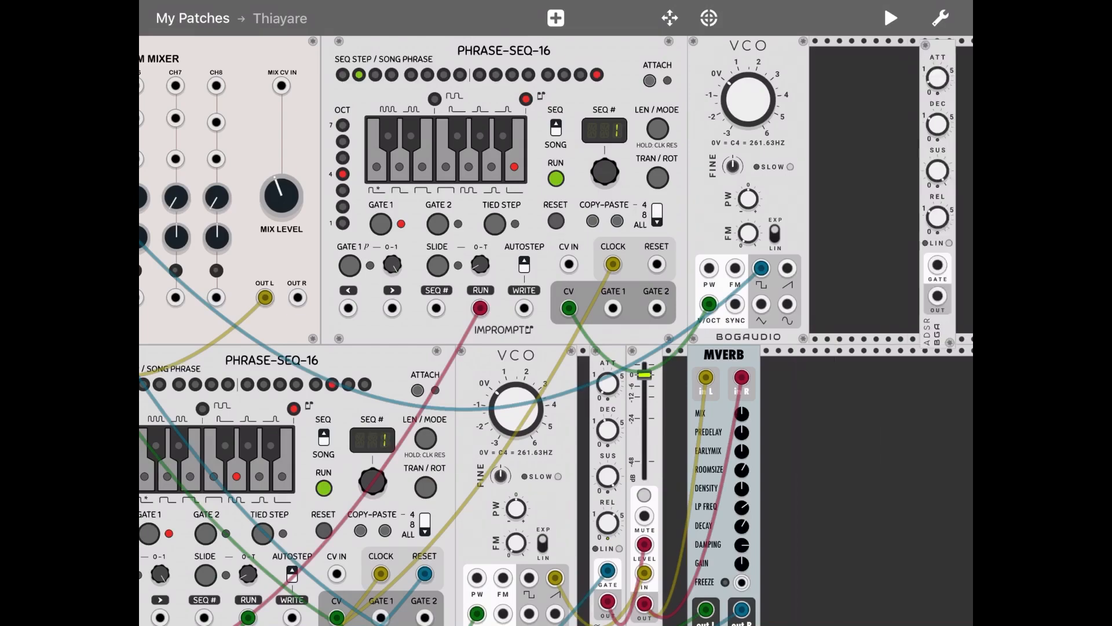
pyautogui.click(555, 18)
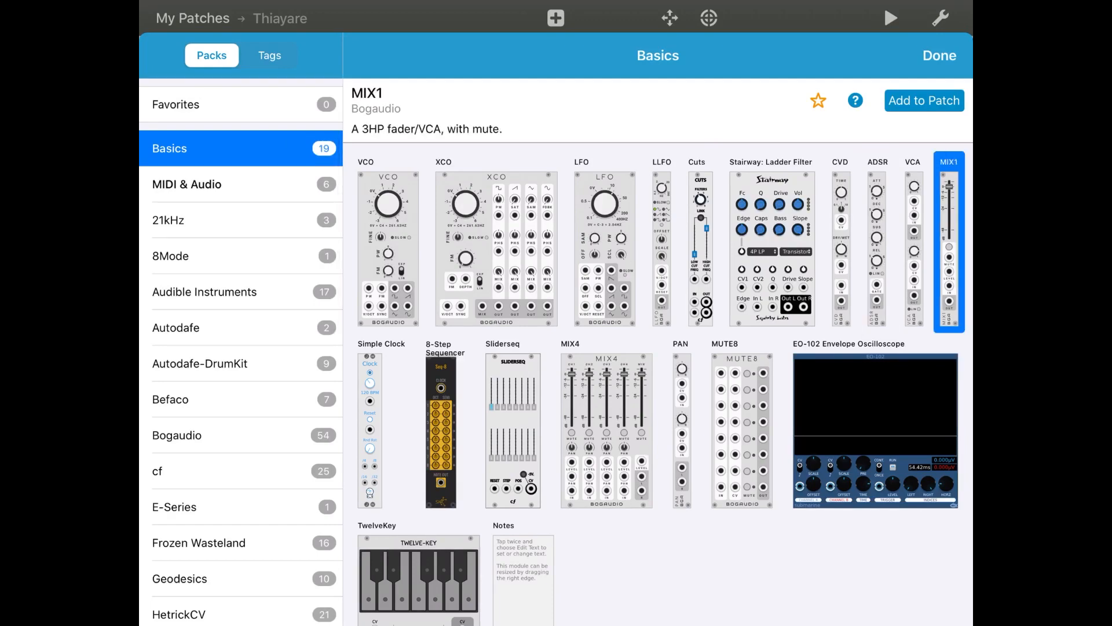
pyautogui.click(939, 55)
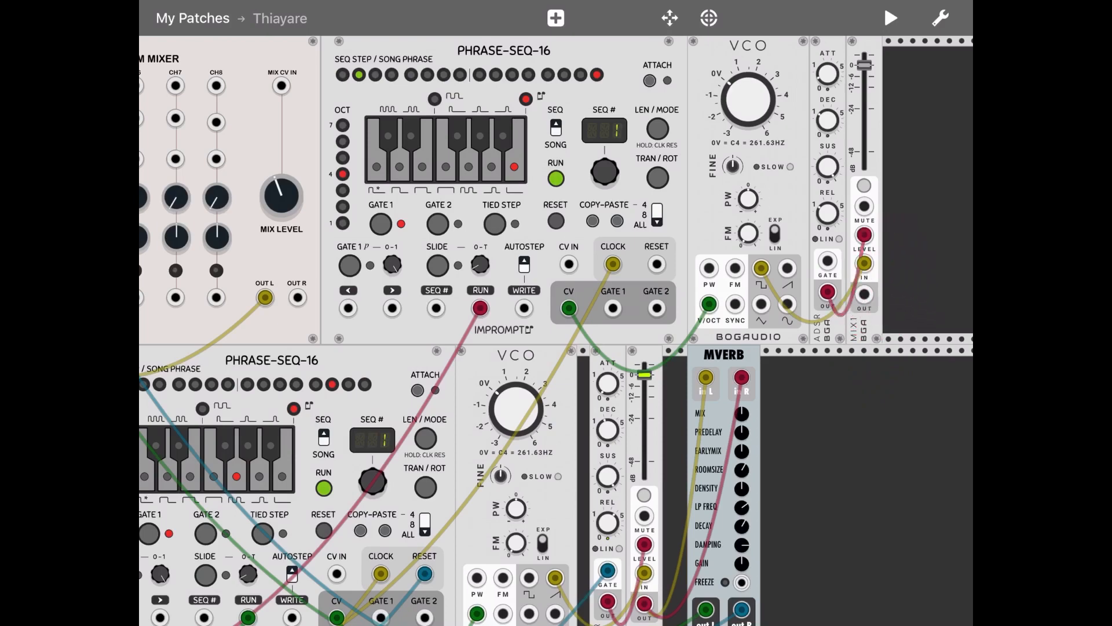
pyautogui.scroll(-3)
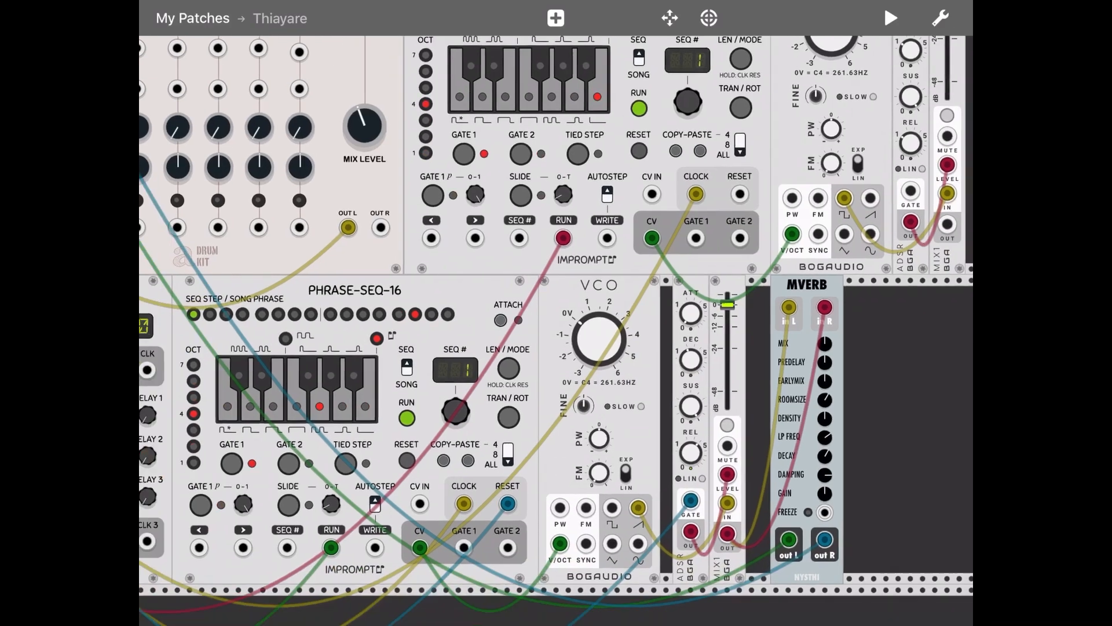
pyautogui.scroll(-3)
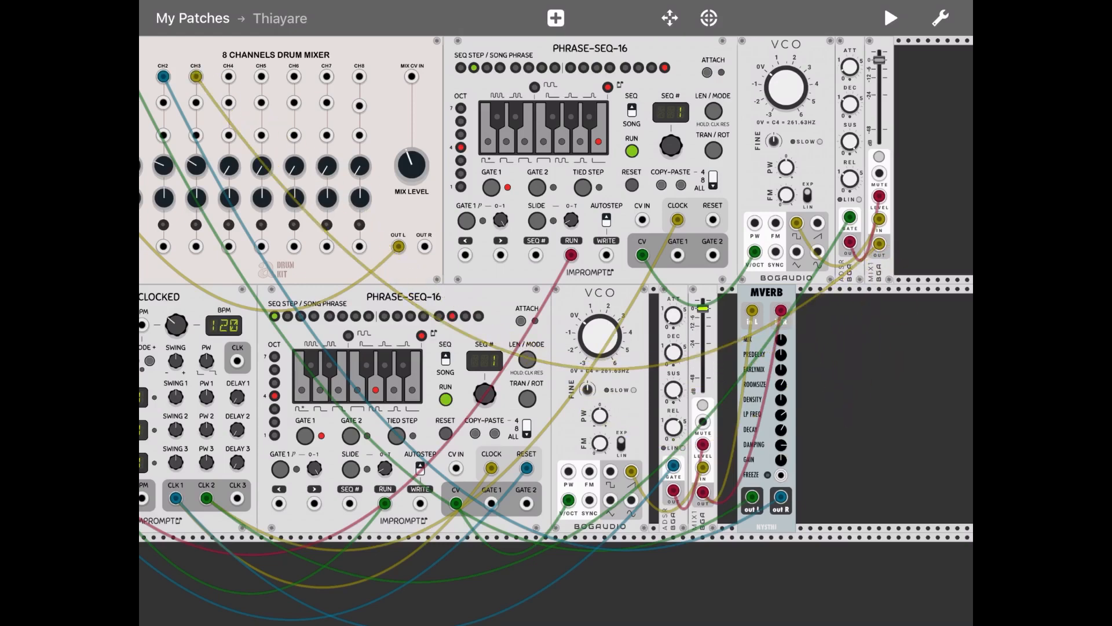
pyautogui.click(891, 18)
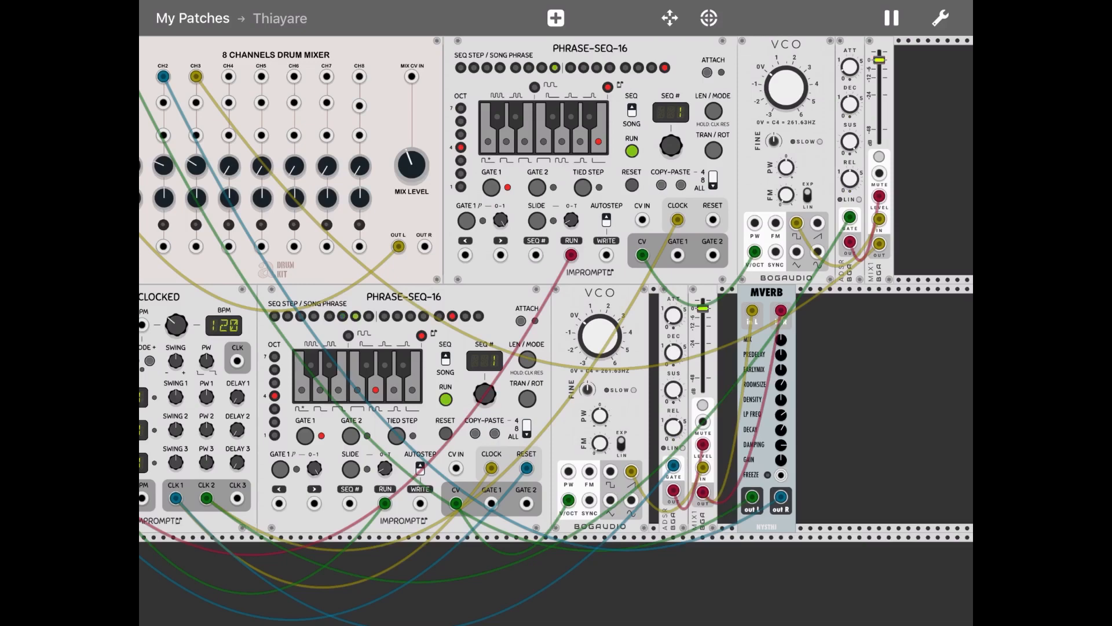
pyautogui.click(891, 18)
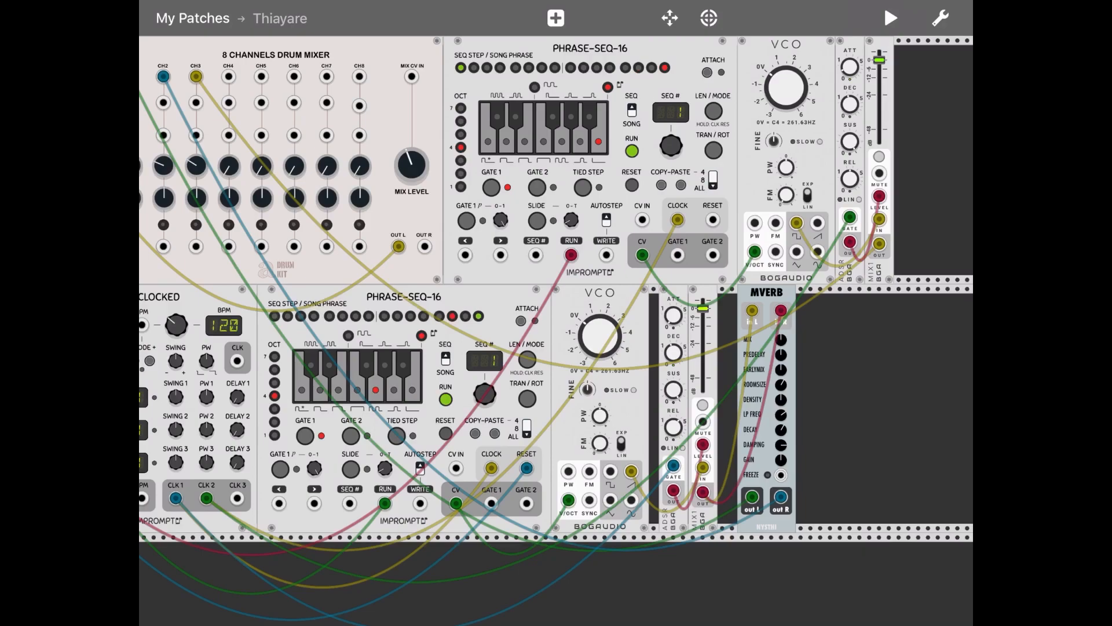
# Step: Add the Bogaudio CVD delay from the Delay tag to the patch
pyautogui.click(556, 18)
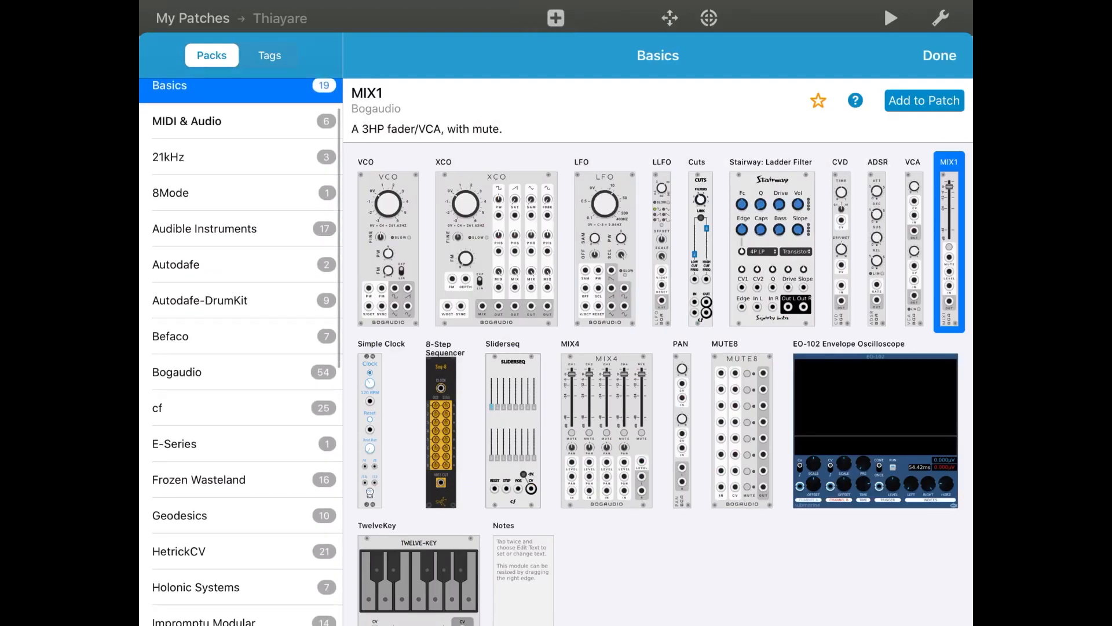
pyautogui.click(269, 56)
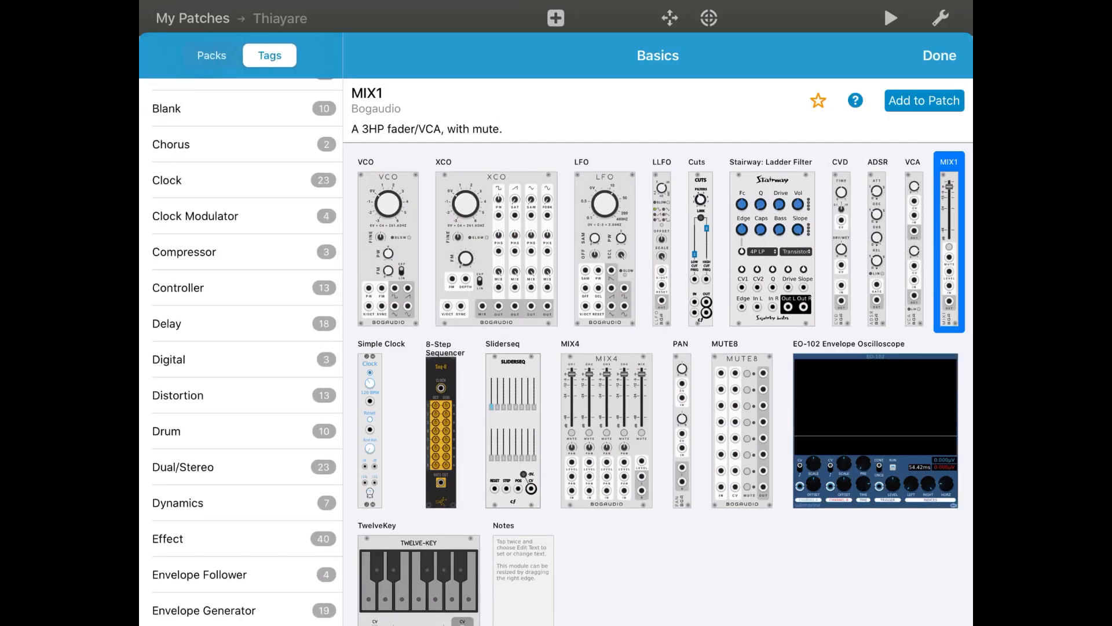
pyautogui.click(166, 323)
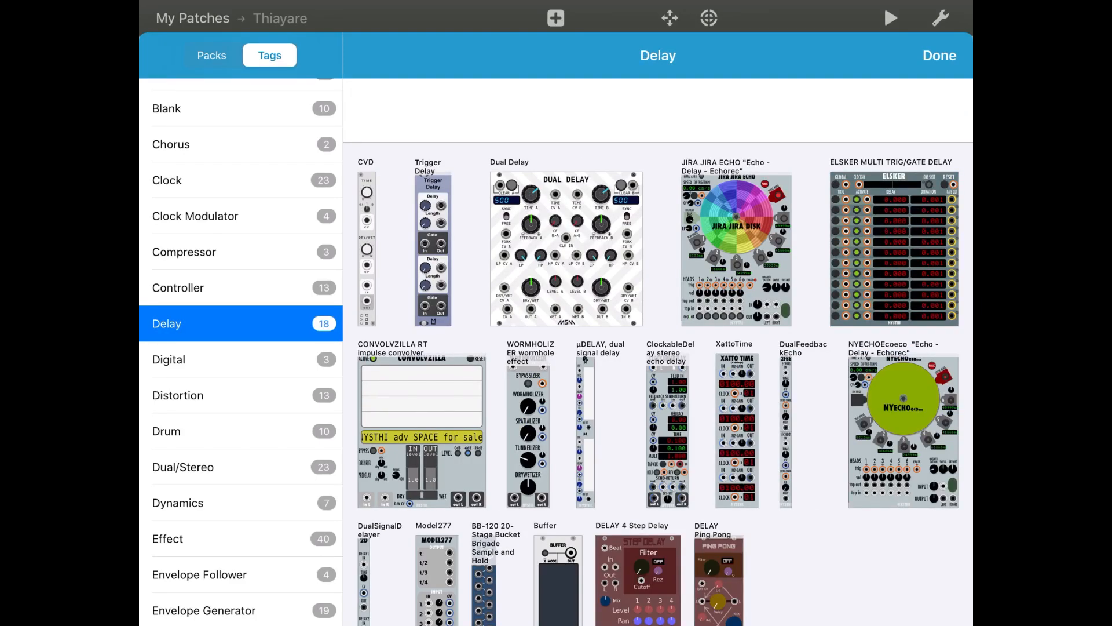
pyautogui.scroll(-3)
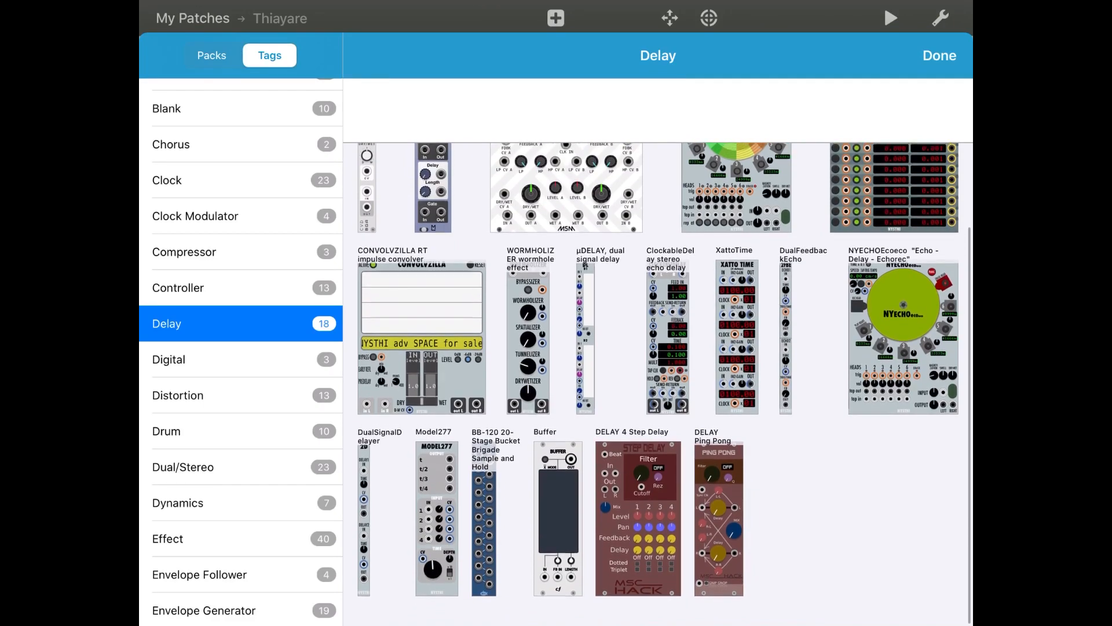
pyautogui.click(367, 184)
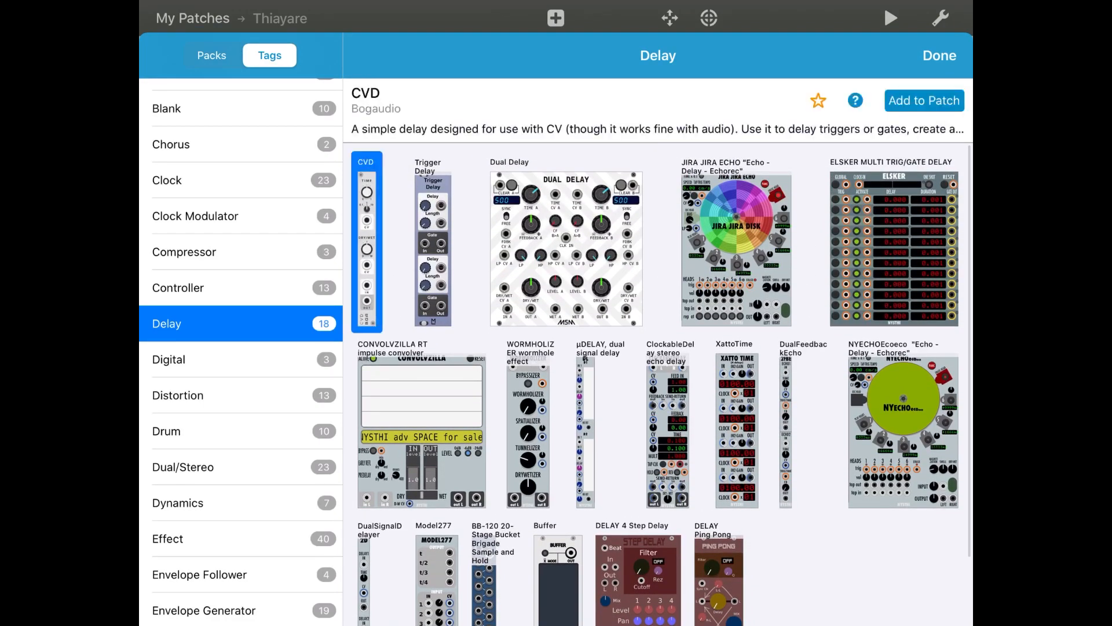
pyautogui.click(939, 55)
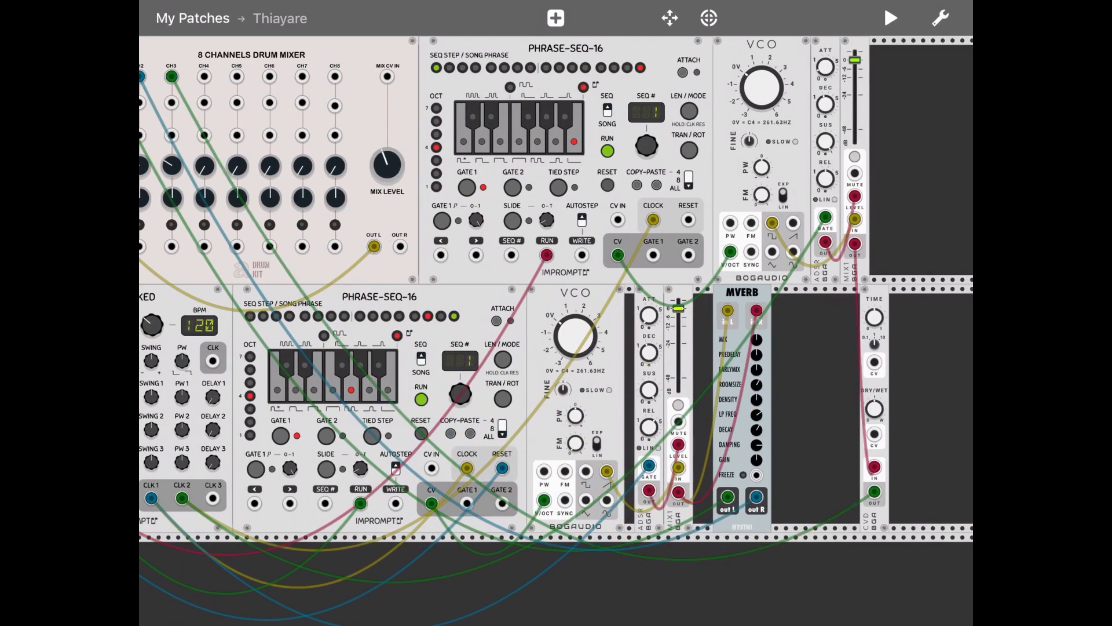
pyautogui.click(890, 18)
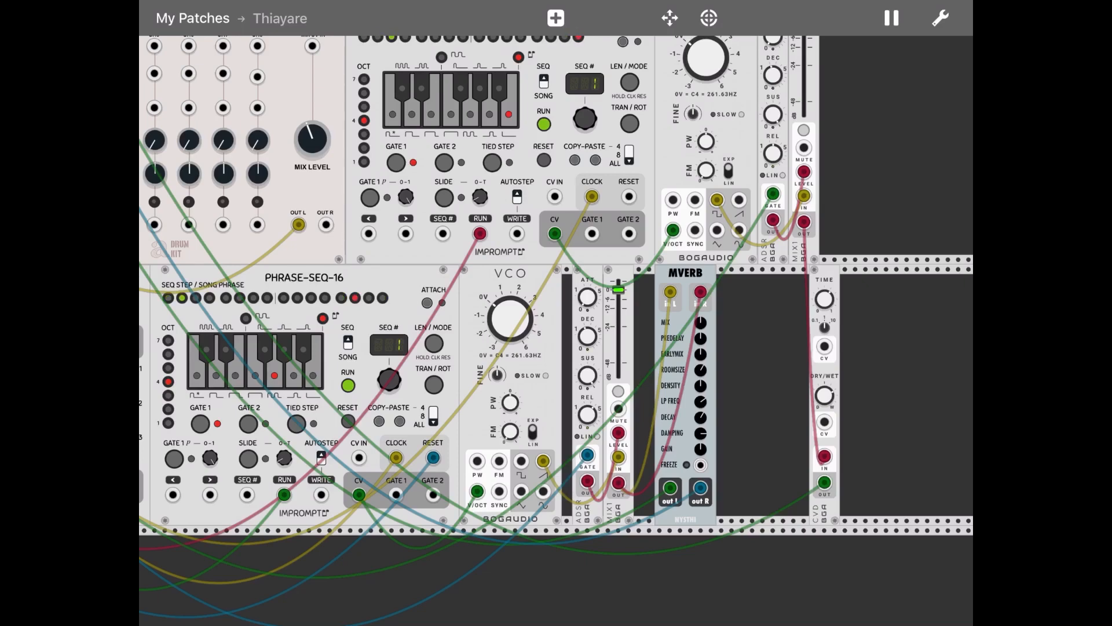
pyautogui.click(891, 18)
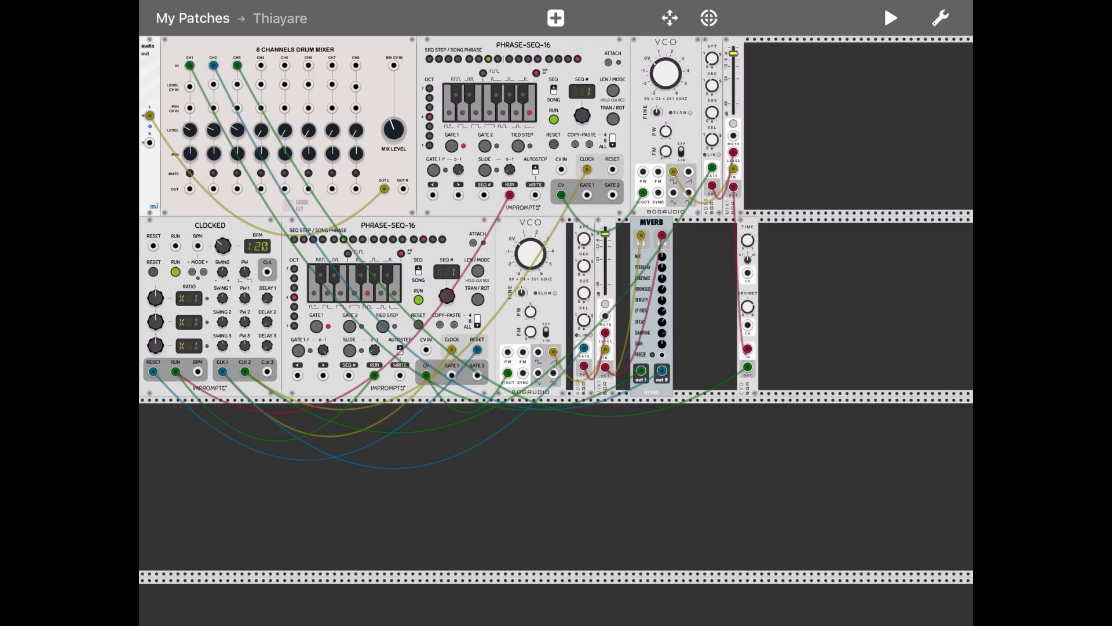
# Step: Add the Autodafe-DrumKit Kick module to the patch's top row
pyautogui.click(555, 18)
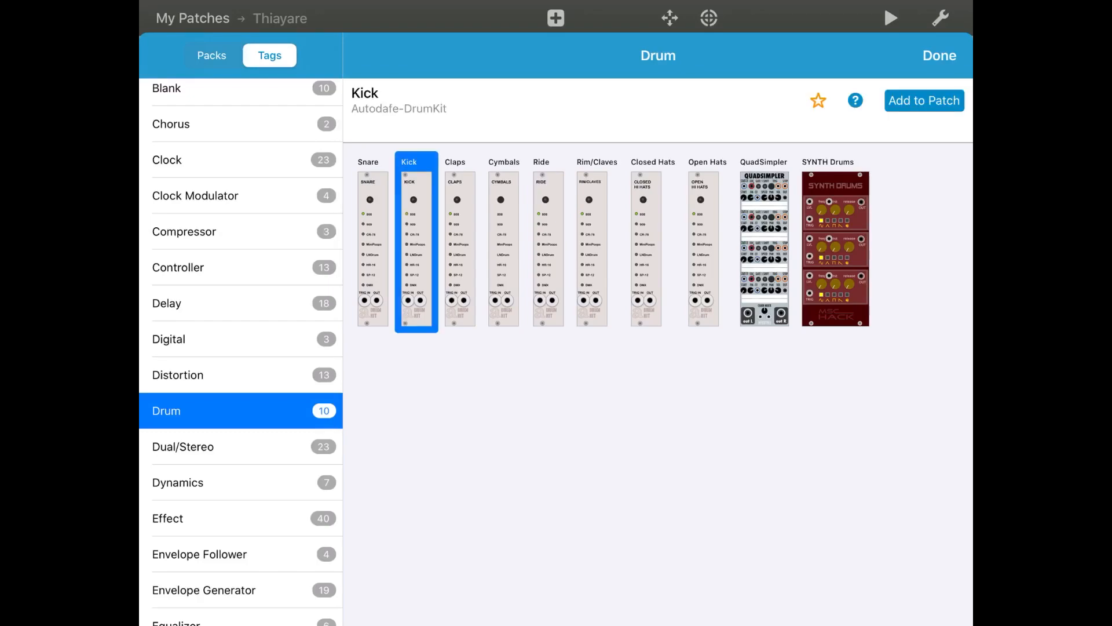
pyautogui.click(937, 55)
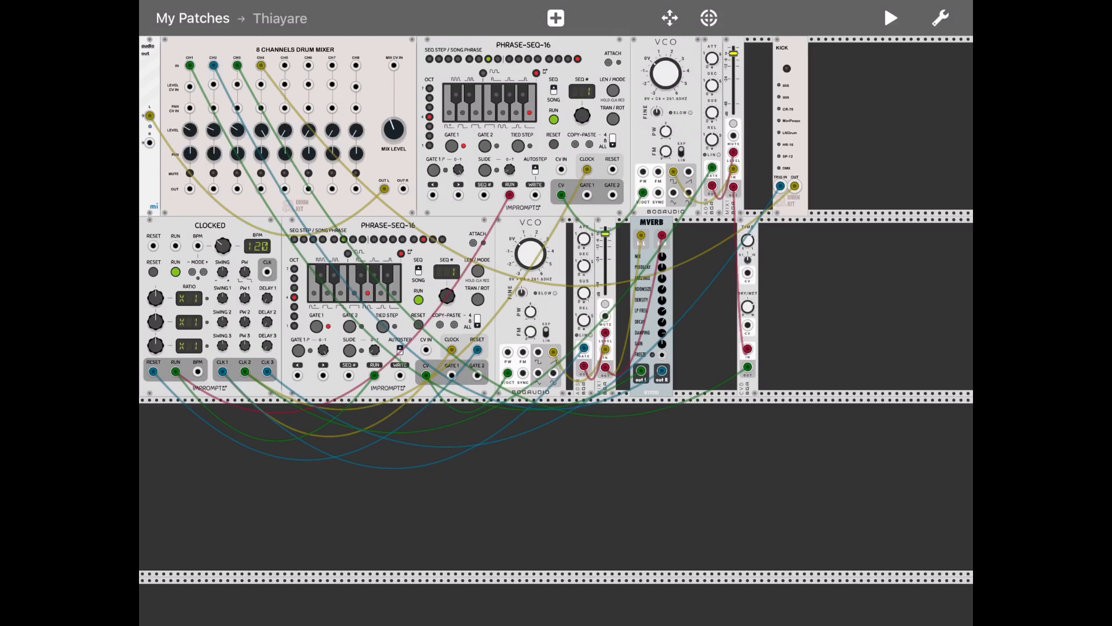
pyautogui.click(890, 18)
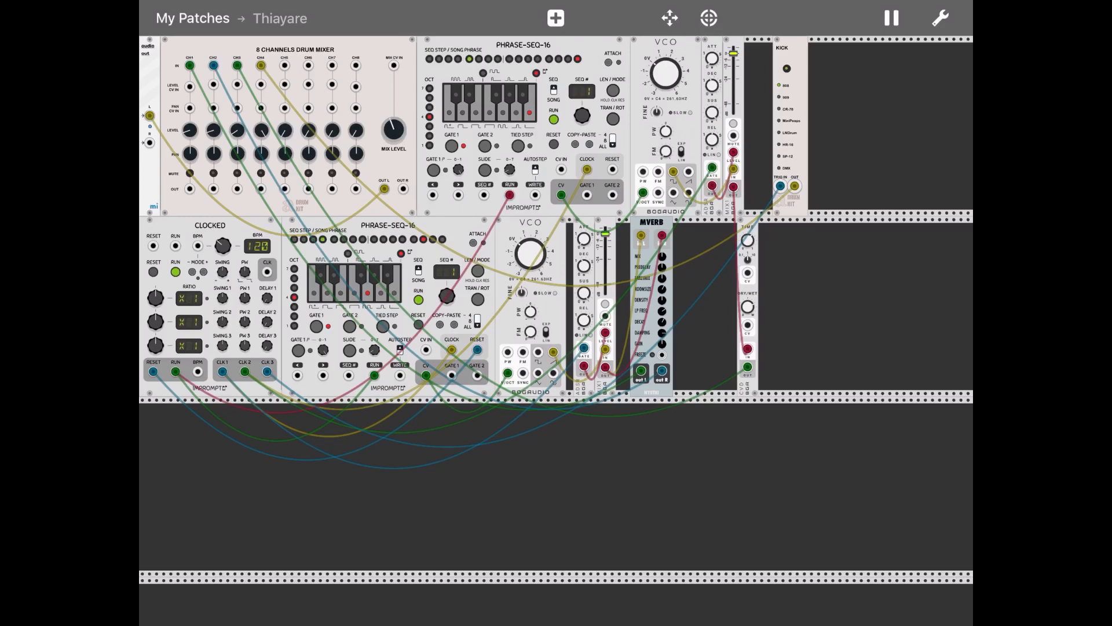
pyautogui.click(891, 18)
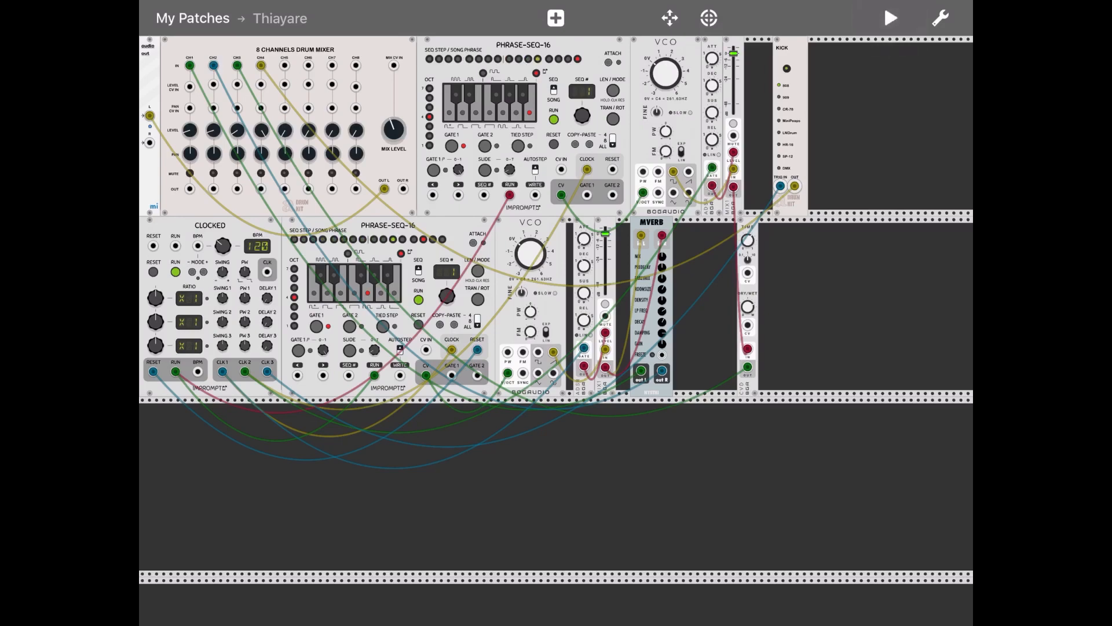